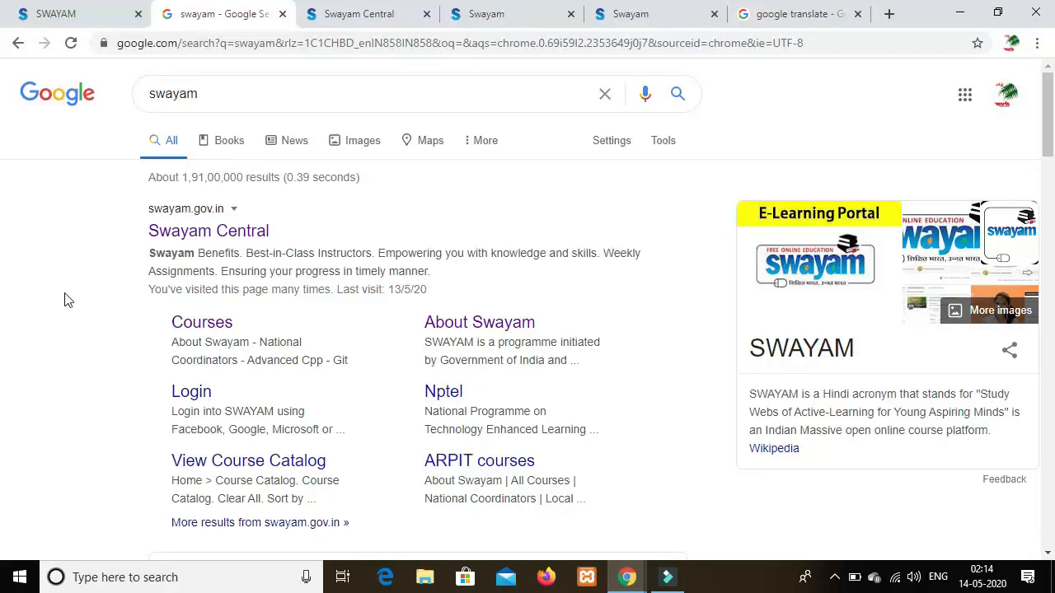
pyautogui.moveTo(311, 250)
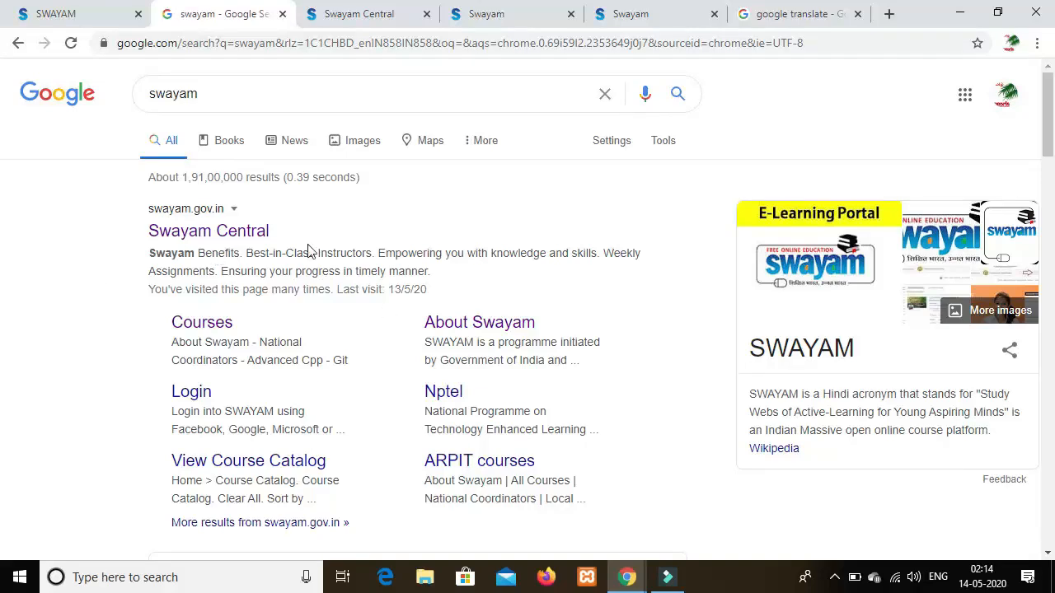
pyautogui.moveTo(36, 275)
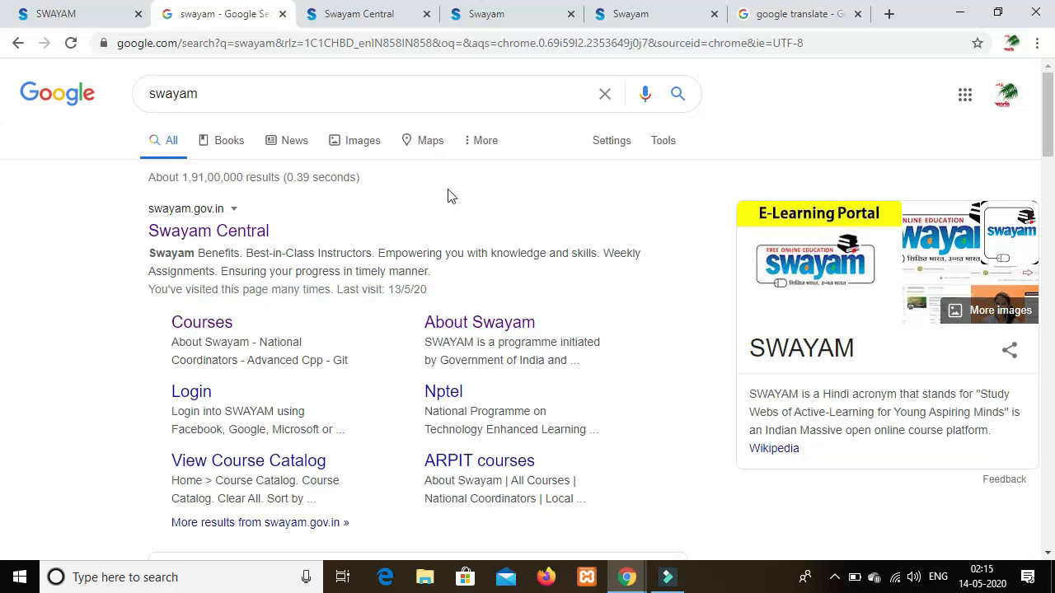
pyautogui.moveTo(244, 195)
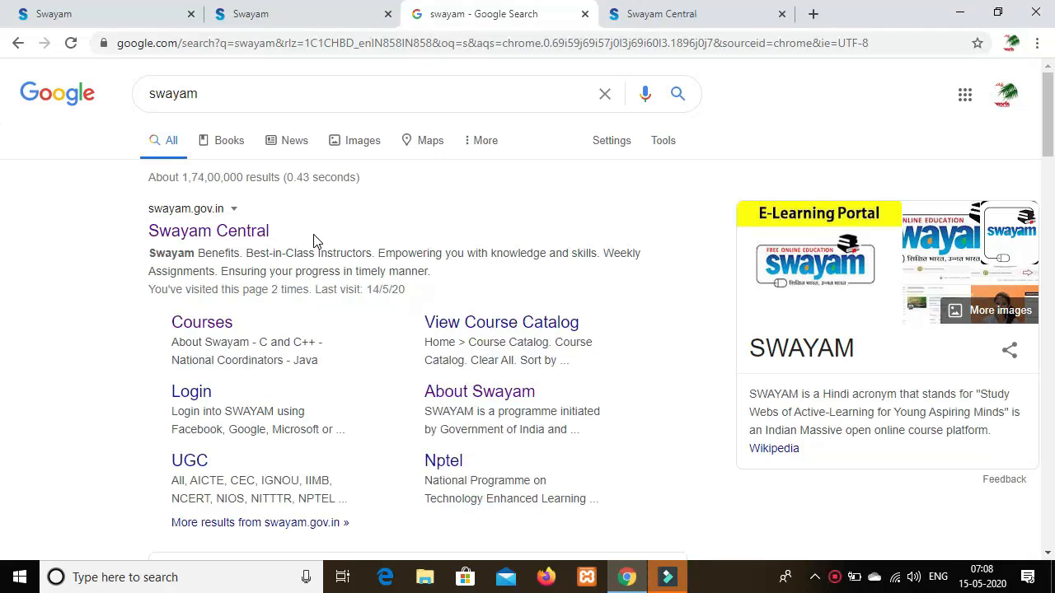
pyautogui.moveTo(112, 231)
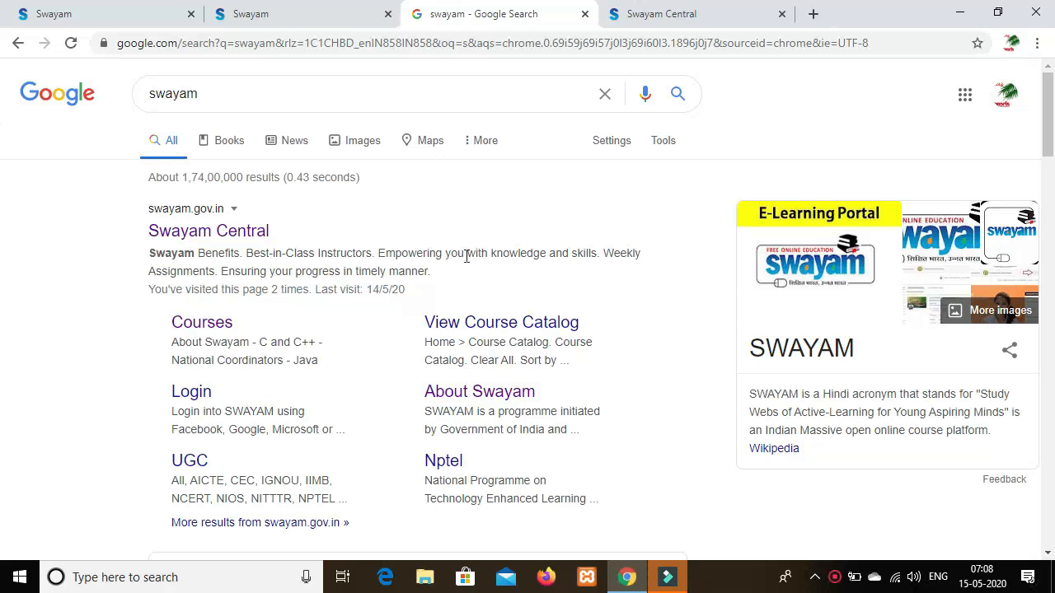
pyautogui.moveTo(415, 297)
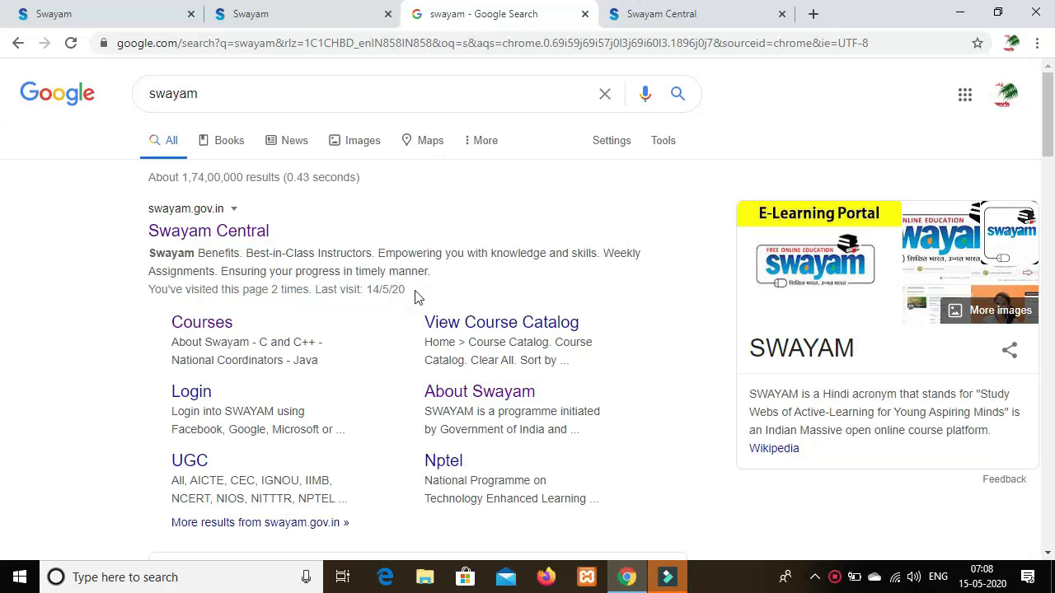
pyautogui.moveTo(51, 272)
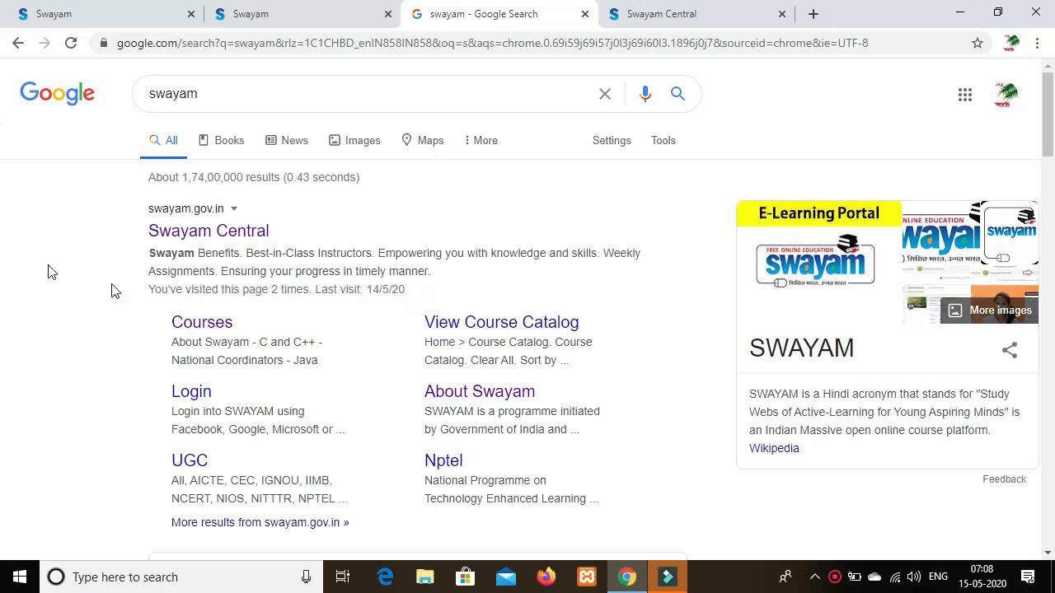
pyautogui.moveTo(146, 379)
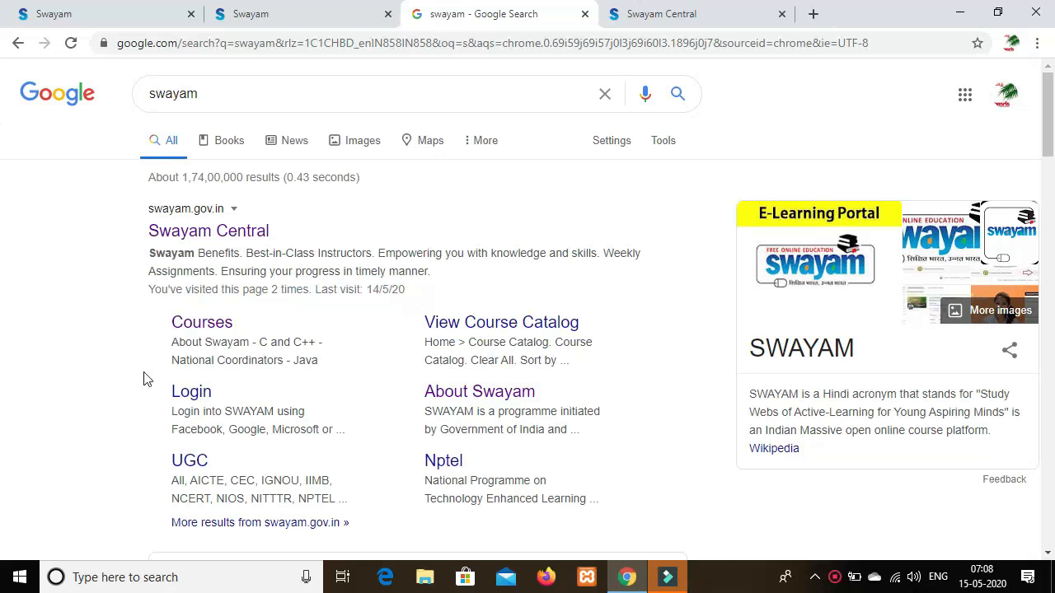
pyautogui.moveTo(160, 373)
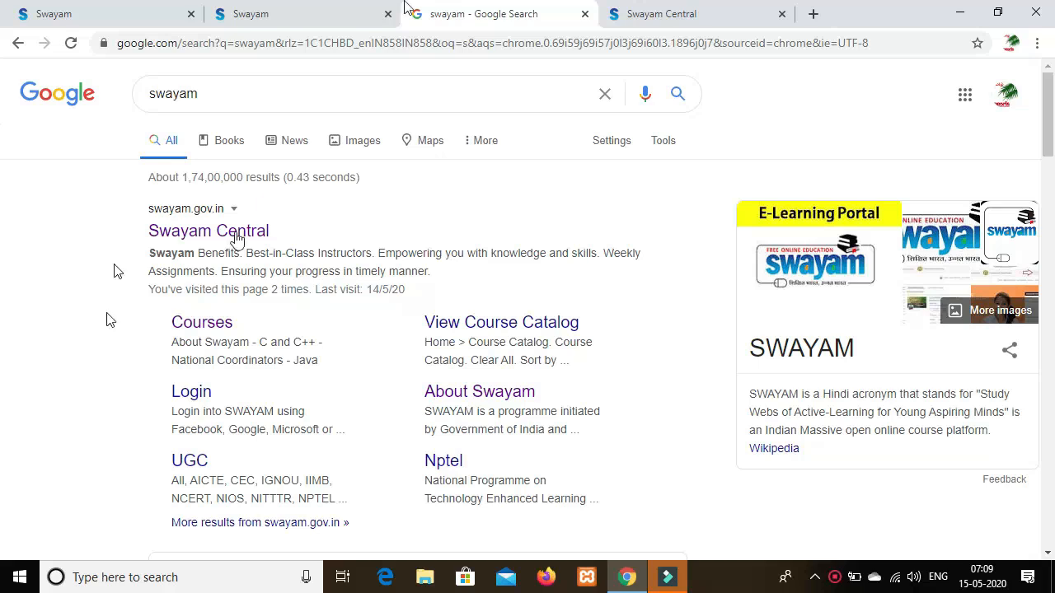
pyautogui.moveTo(207, 231)
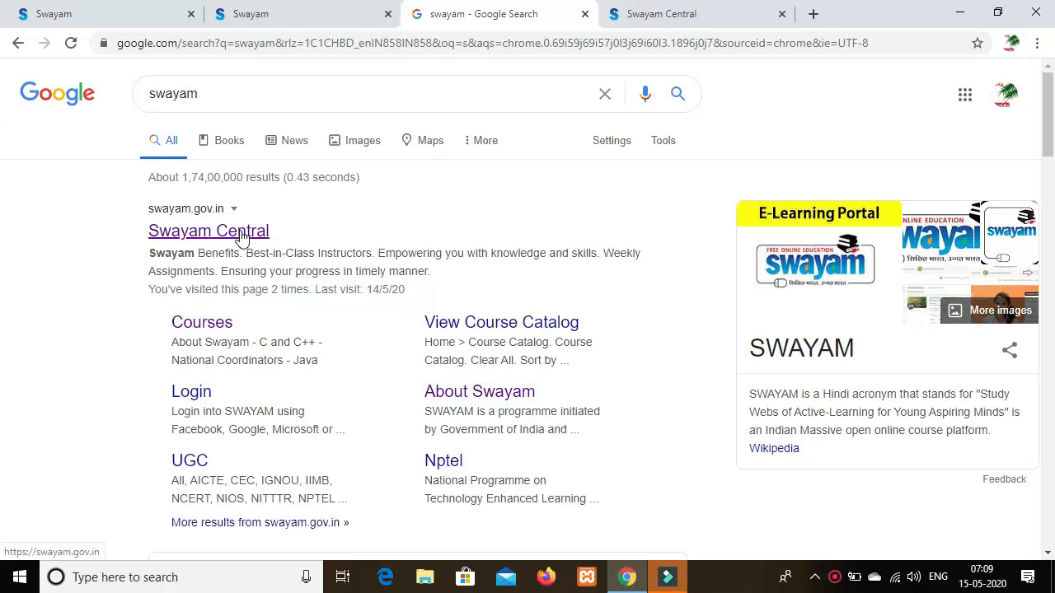
pyautogui.moveTo(216, 214)
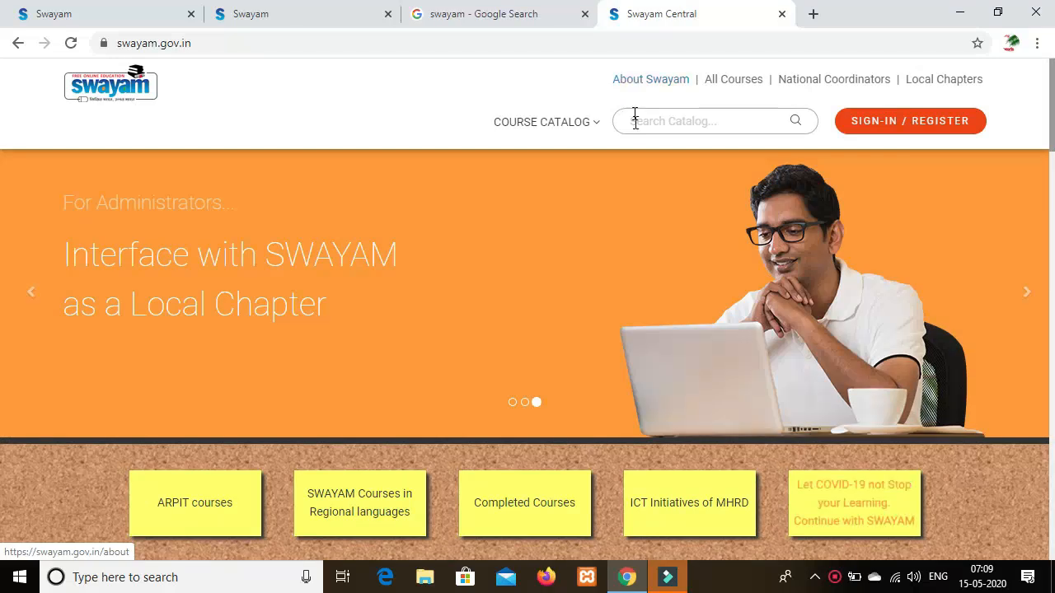
# Scroll the Swayam Central home page down to National Coordinators and back up.
pyautogui.scroll(-3)
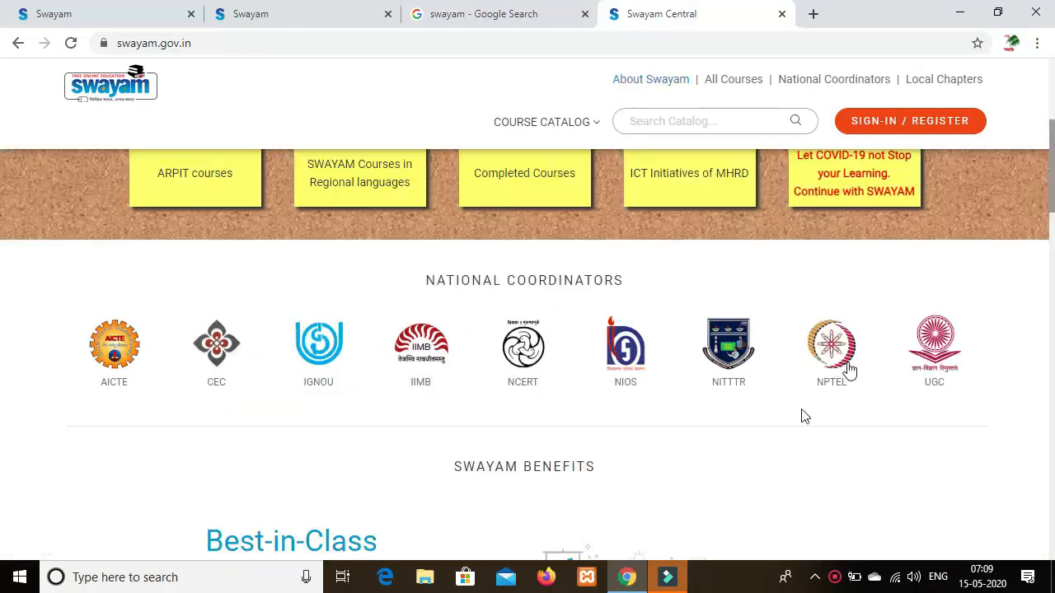
pyautogui.scroll(3)
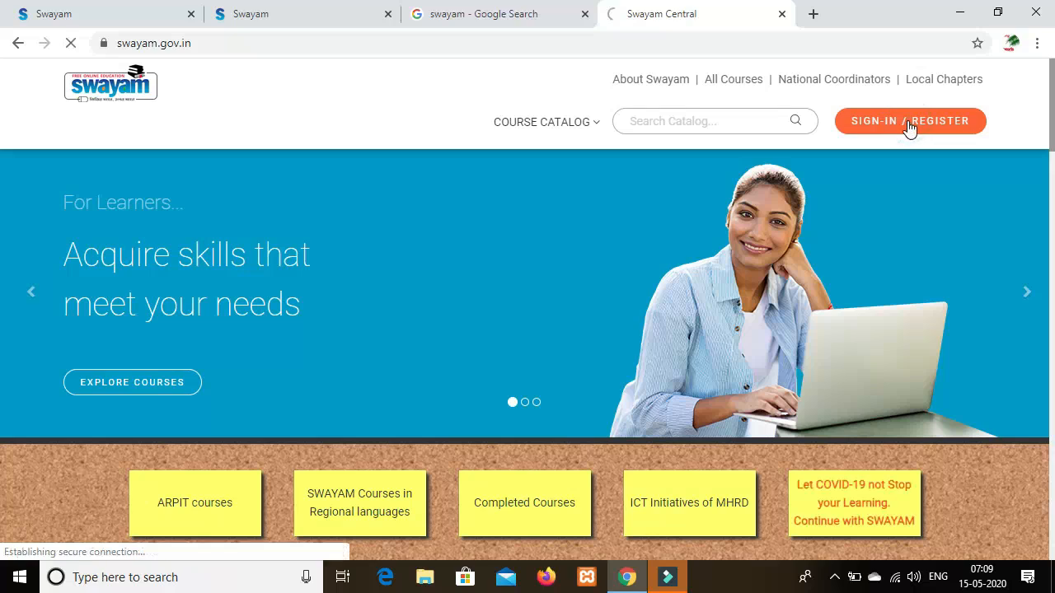
# Go to the SWAYAM login page and sign in with a Google account.
pyautogui.click(910, 121)
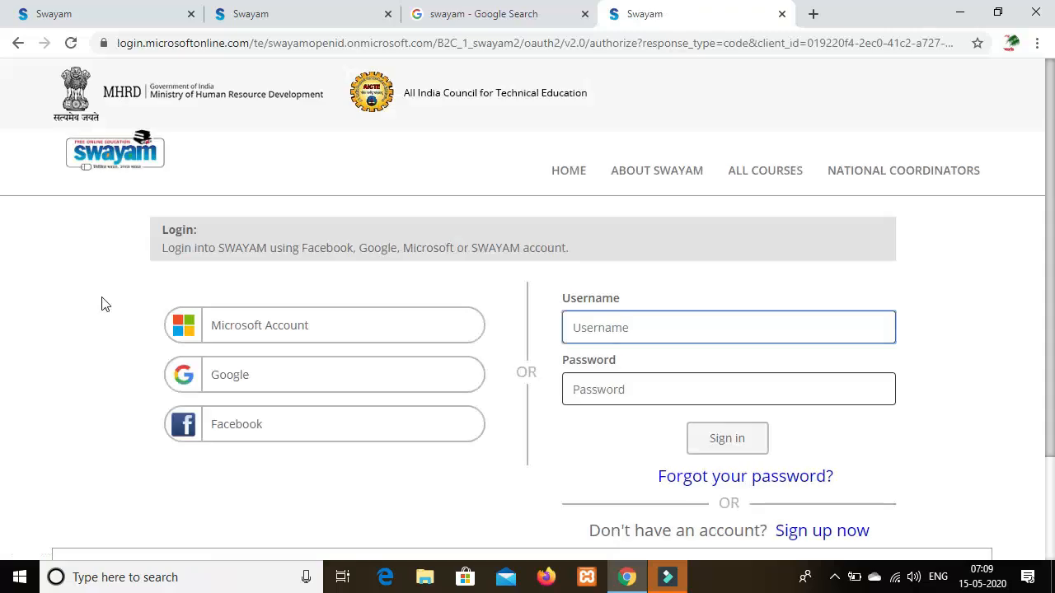
pyautogui.moveTo(244, 382)
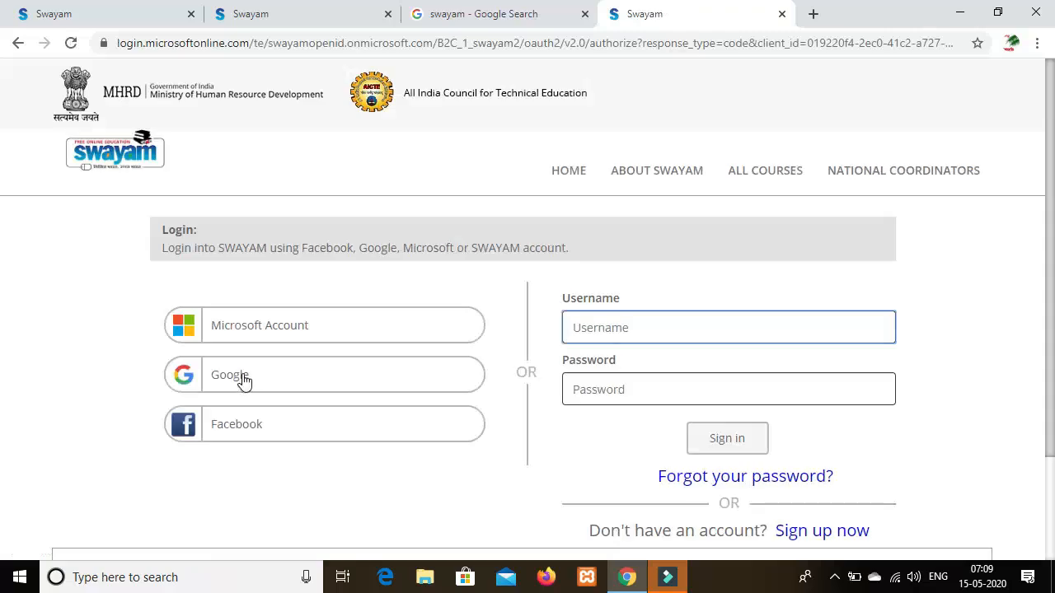
pyautogui.moveTo(250, 442)
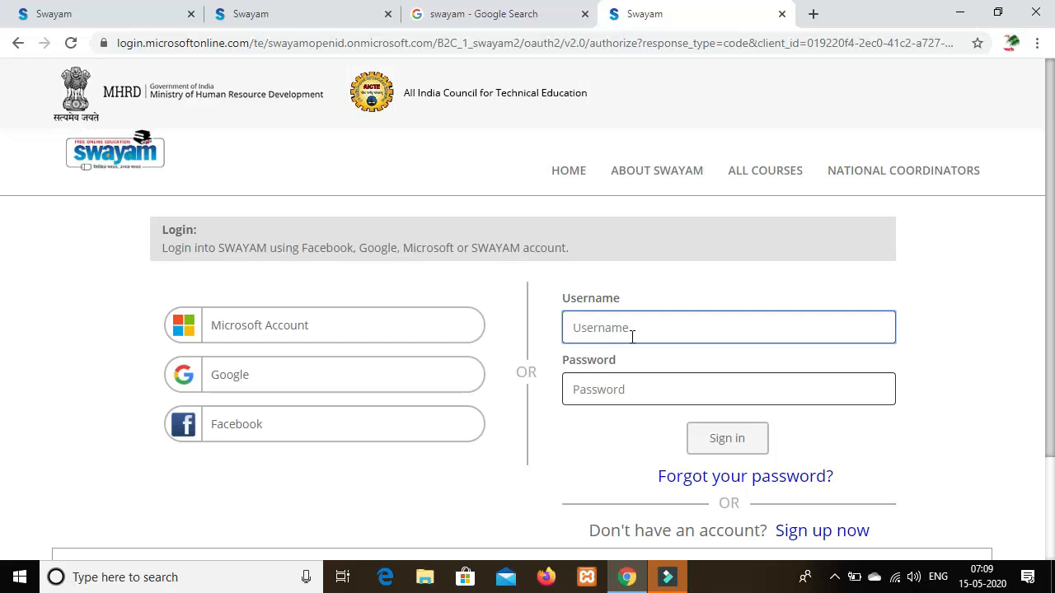
pyautogui.moveTo(267, 391)
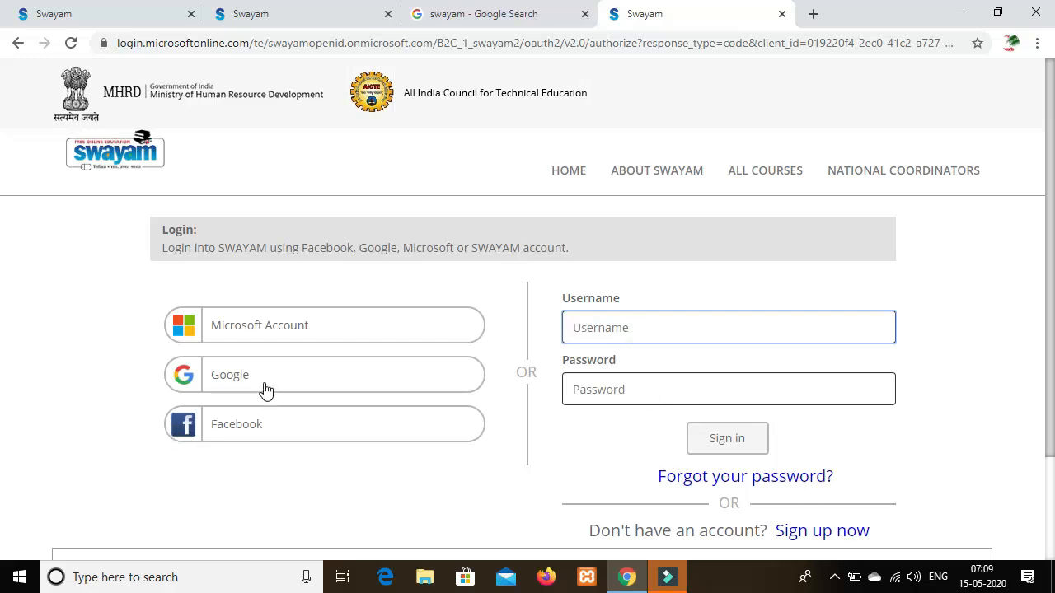
pyautogui.click(323, 374)
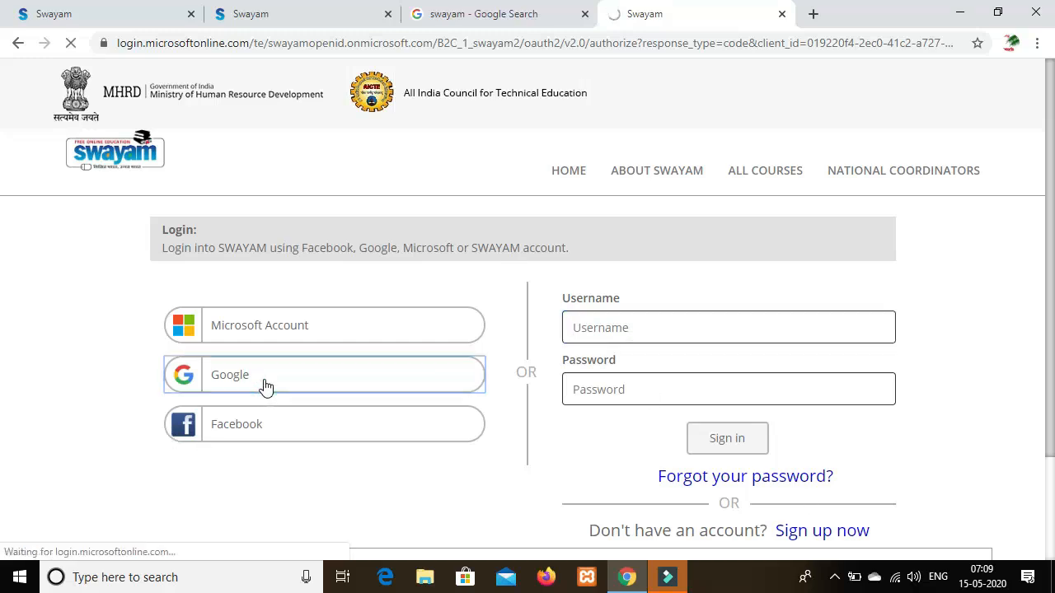
pyautogui.click(323, 375)
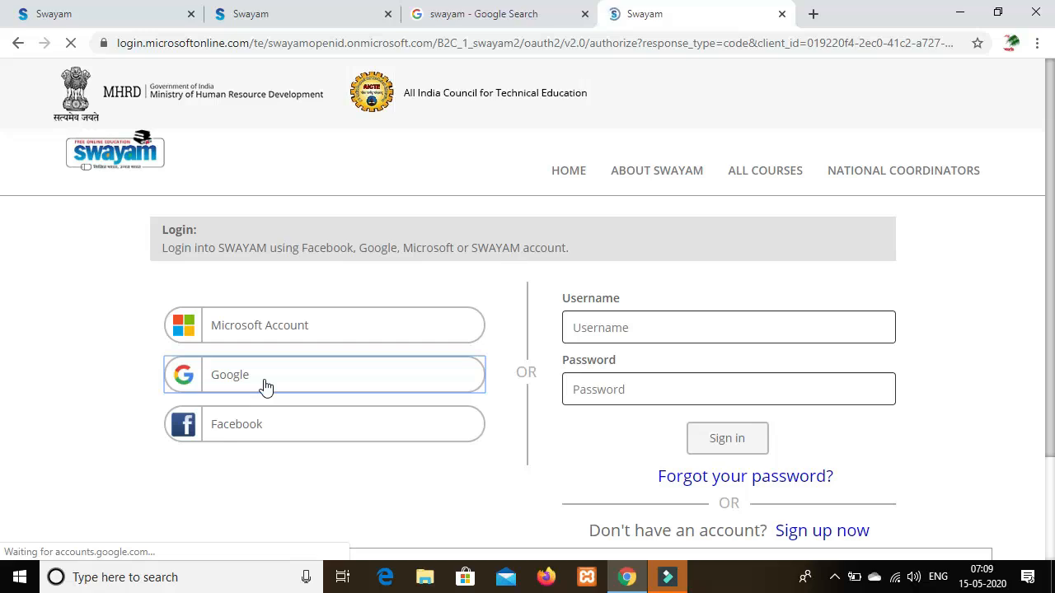
pyautogui.click(265, 374)
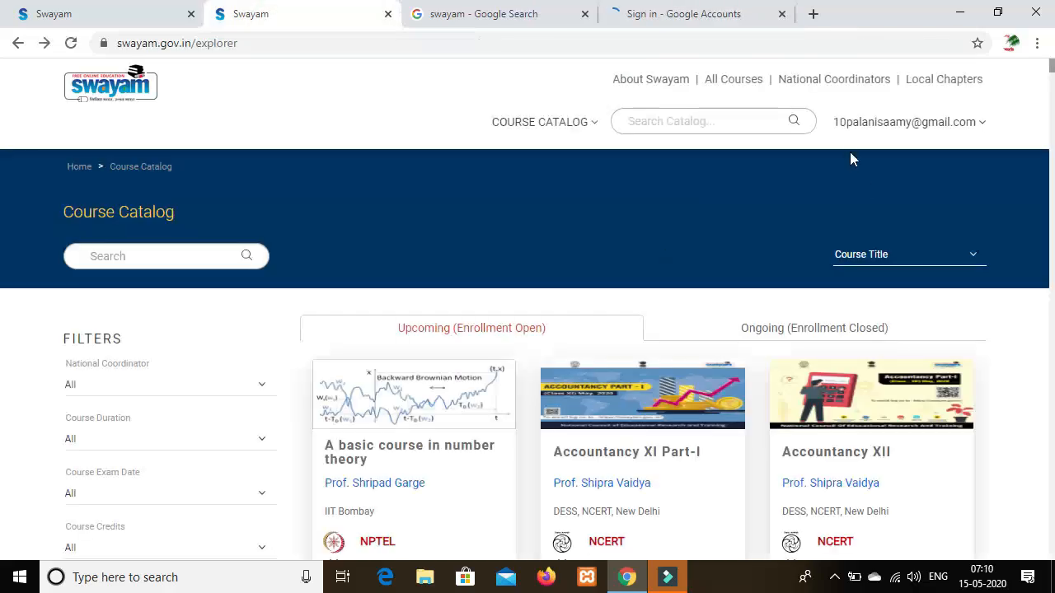
pyautogui.moveTo(905, 341)
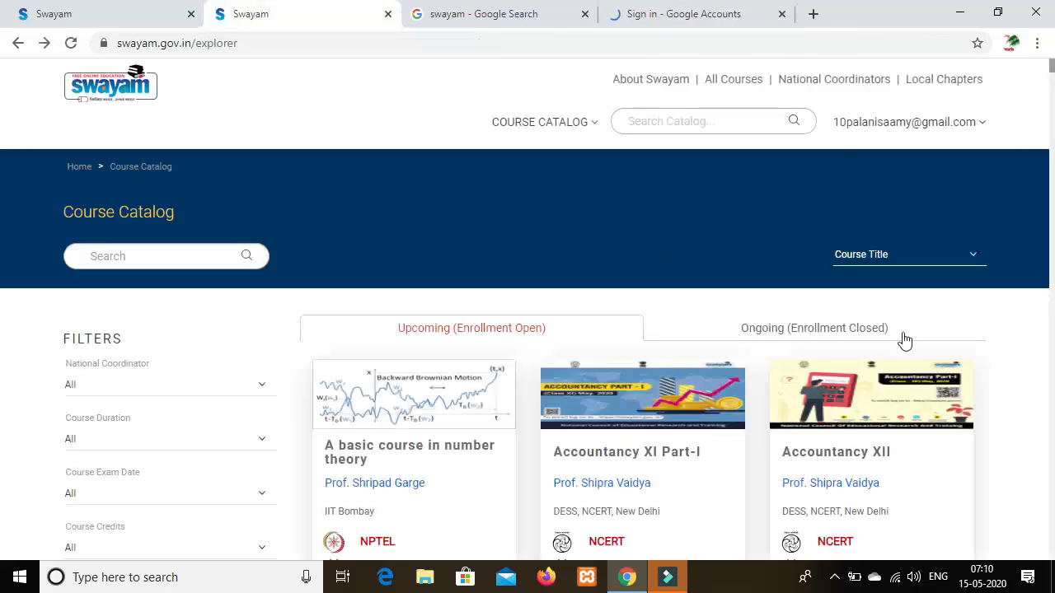
# Scroll through the Upcoming (Enrollment Open) courses and select the basic number theory course card.
pyautogui.scroll(-3)
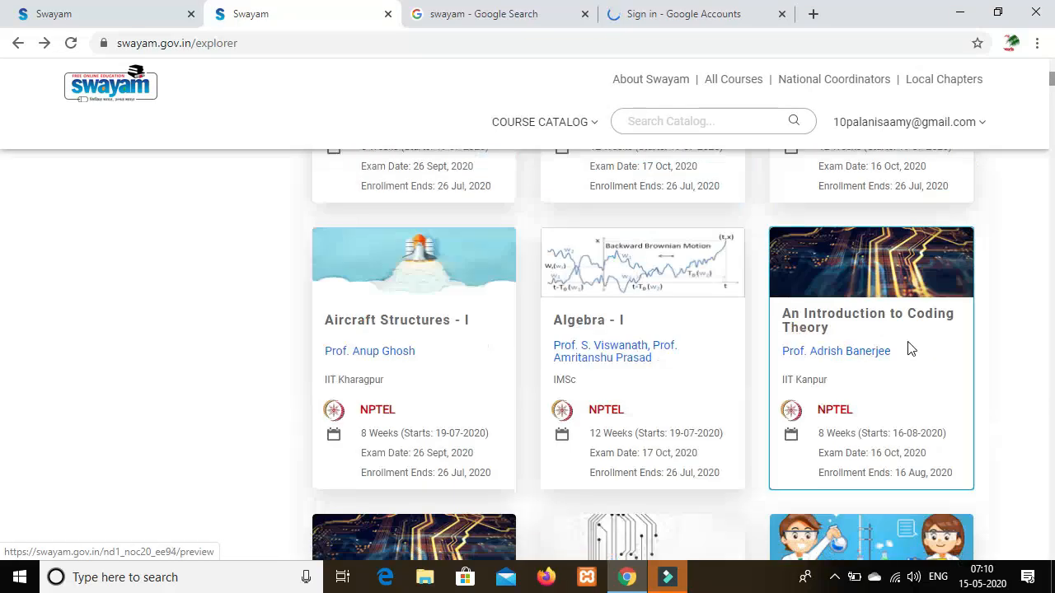
pyautogui.scroll(-3)
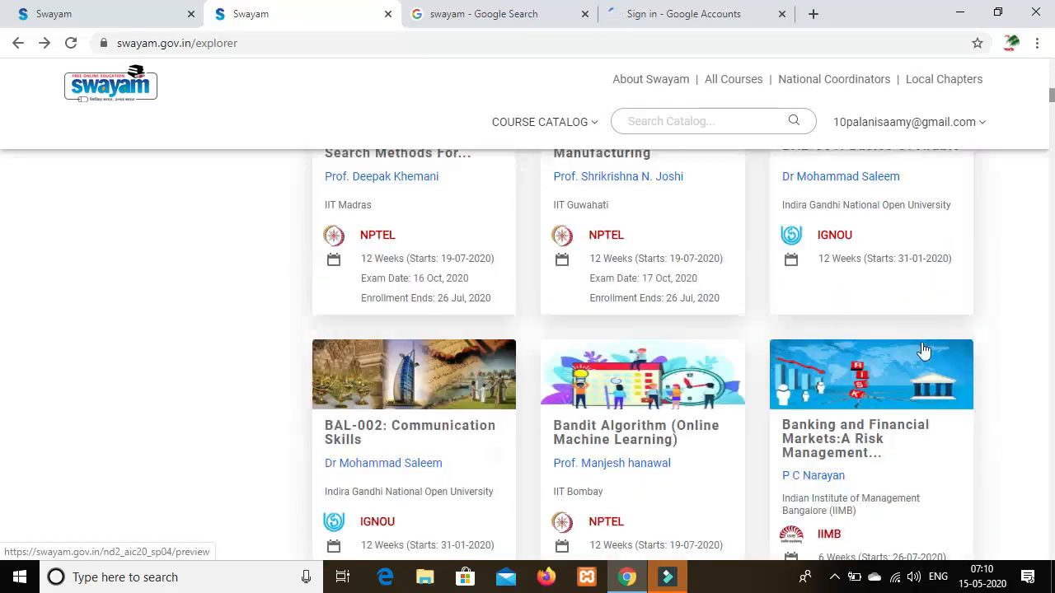
pyautogui.scroll(-3)
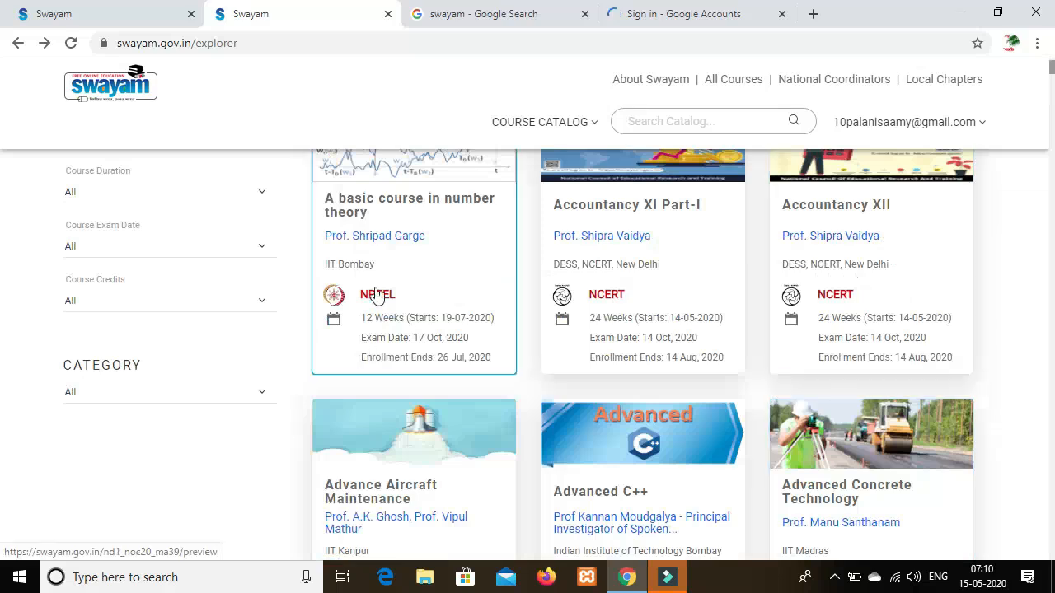
pyautogui.scroll(3)
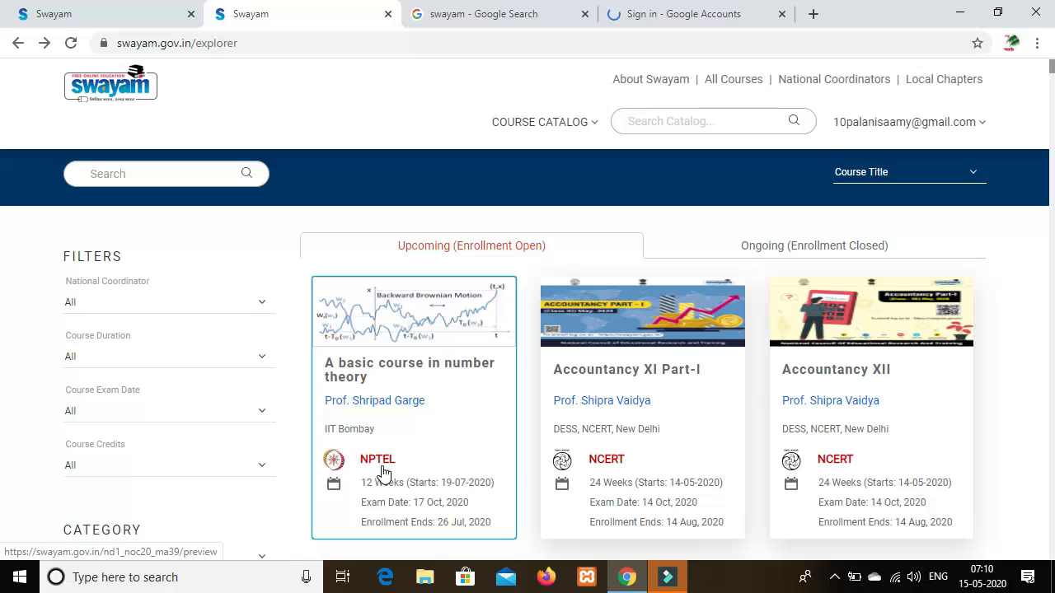
pyautogui.moveTo(353, 410)
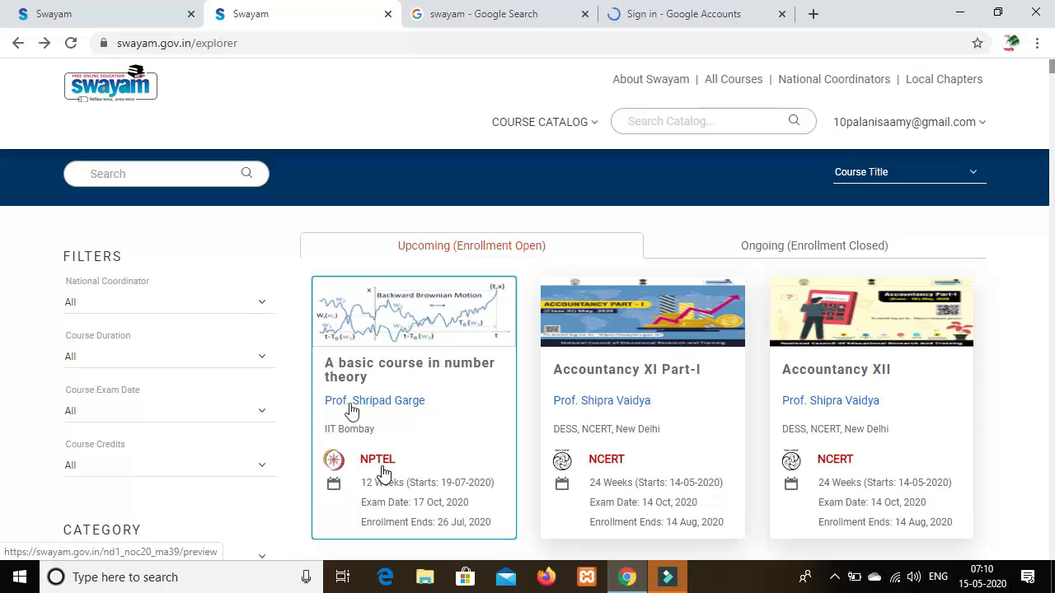
pyautogui.click(169, 302)
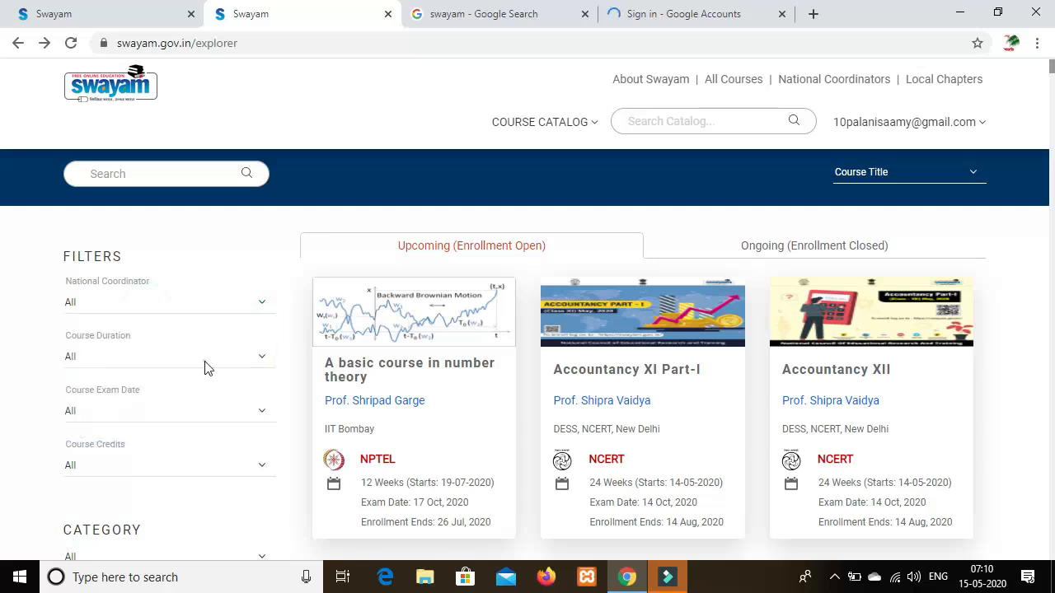
# Review the Course Duration and Course Exam Date filters, leaving both on All.
pyautogui.click(168, 356)
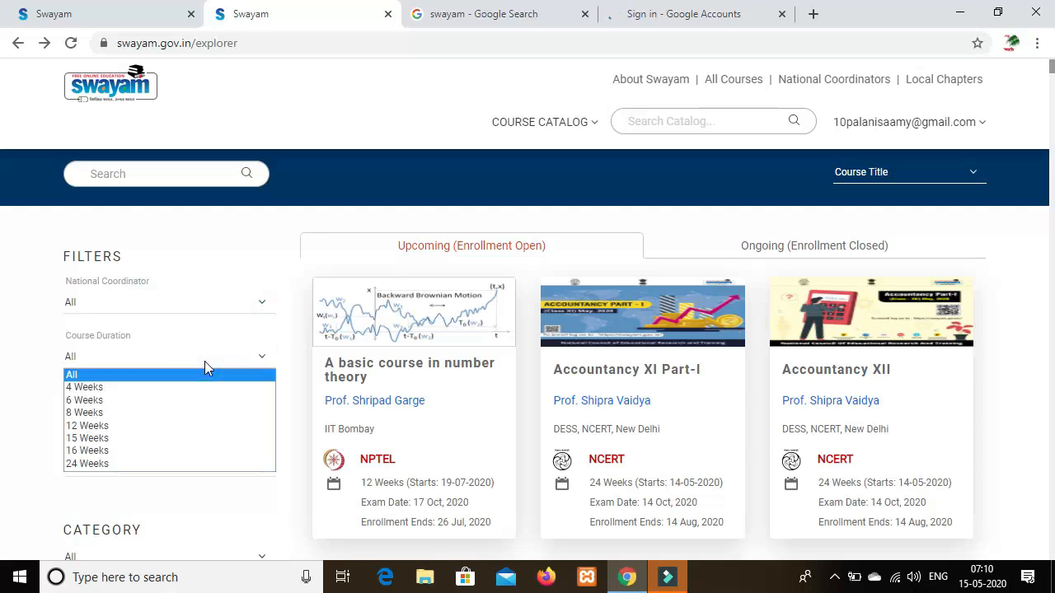
pyautogui.click(169, 410)
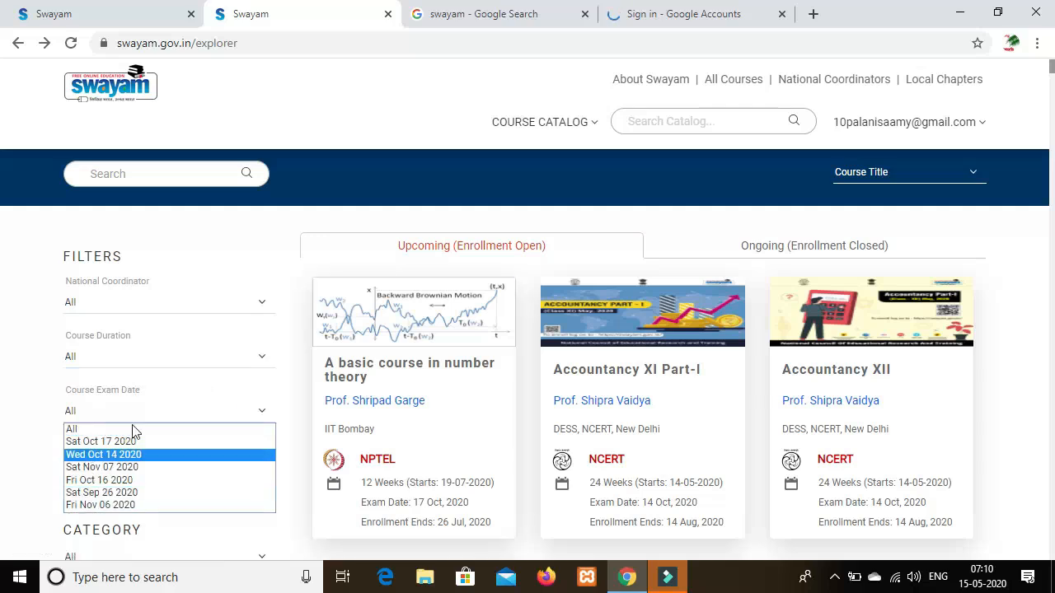
pyautogui.click(101, 442)
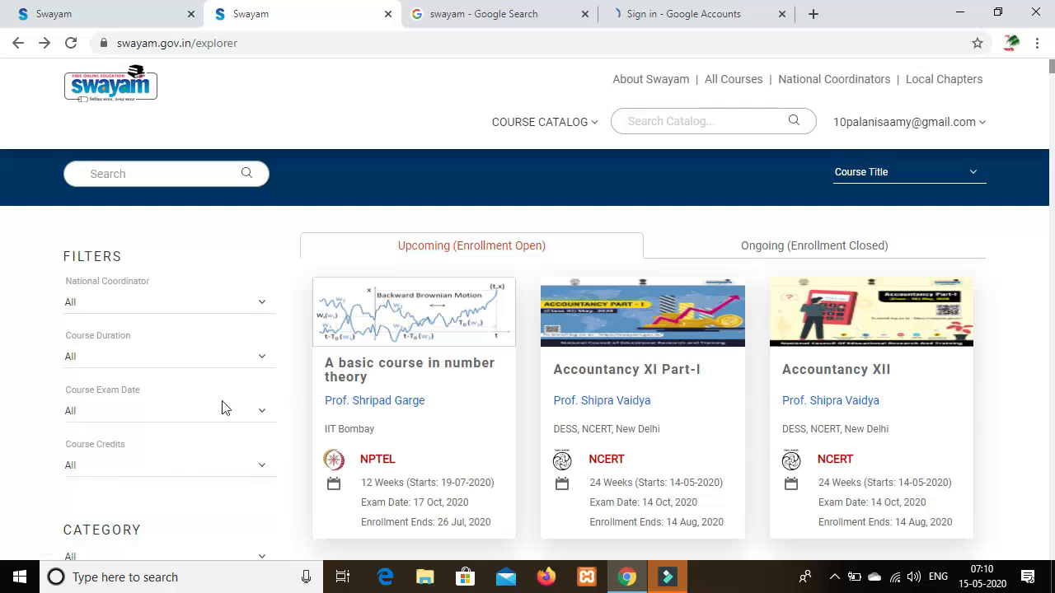
# Scroll the course catalogue down until Animal Physiology appears.
pyautogui.scroll(-3)
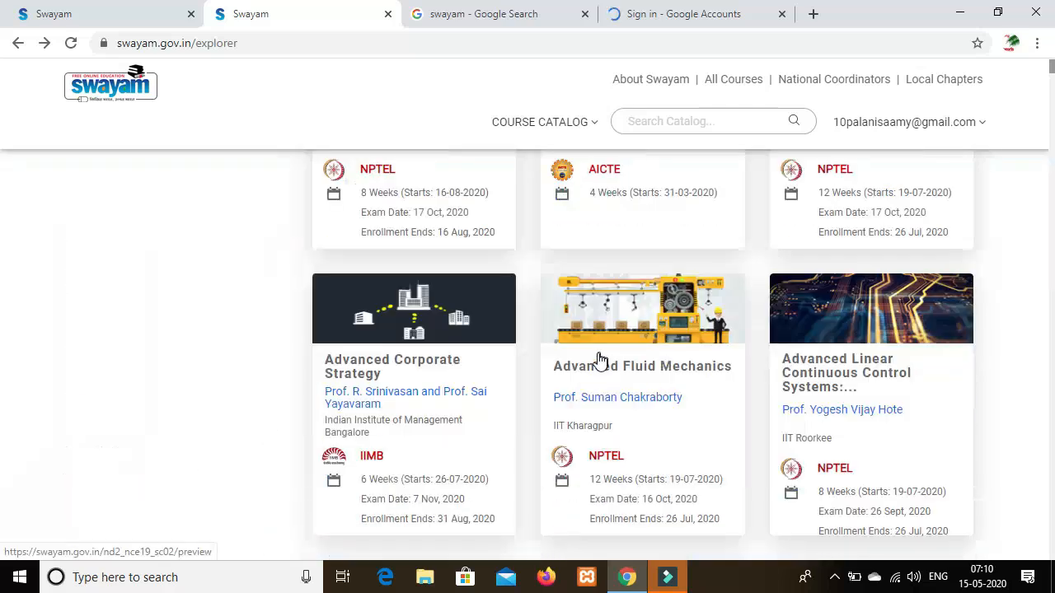
pyautogui.scroll(-3)
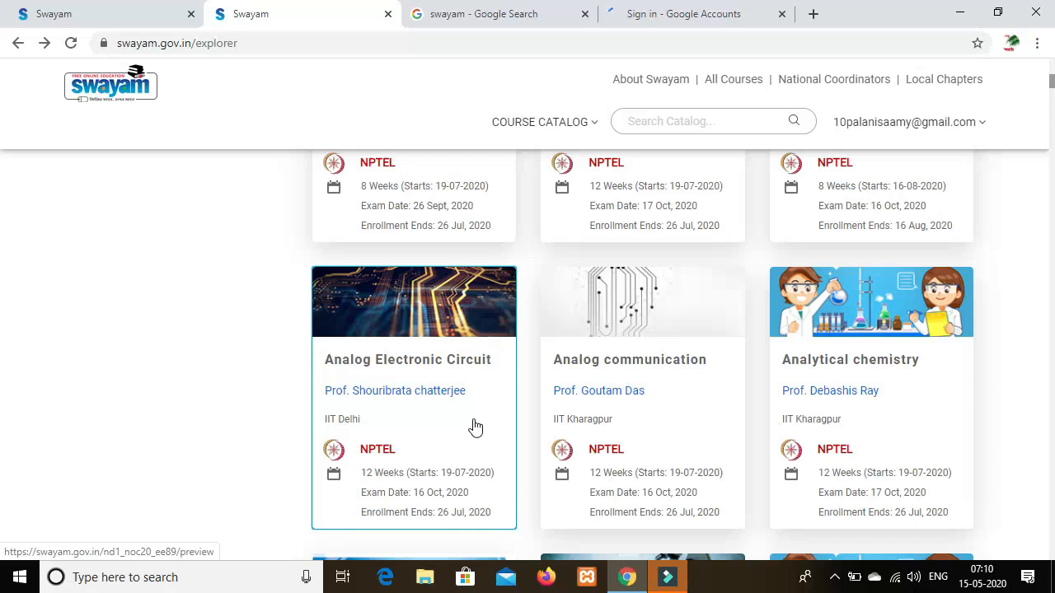
pyautogui.scroll(-3)
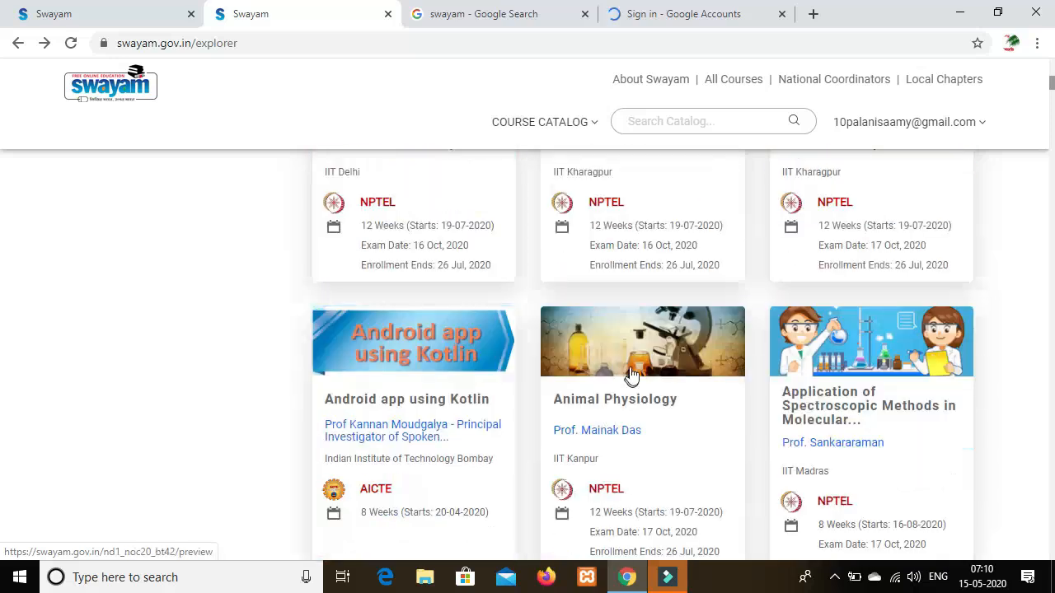
# Open the Animal Physiology course page and review its details.
pyautogui.click(643, 371)
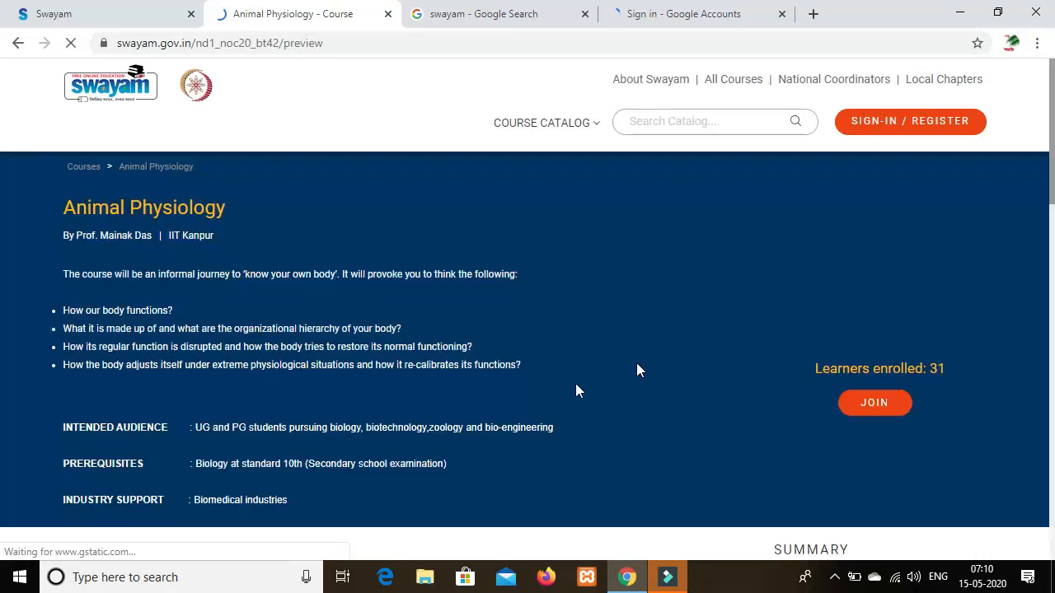
pyautogui.scroll(-3)
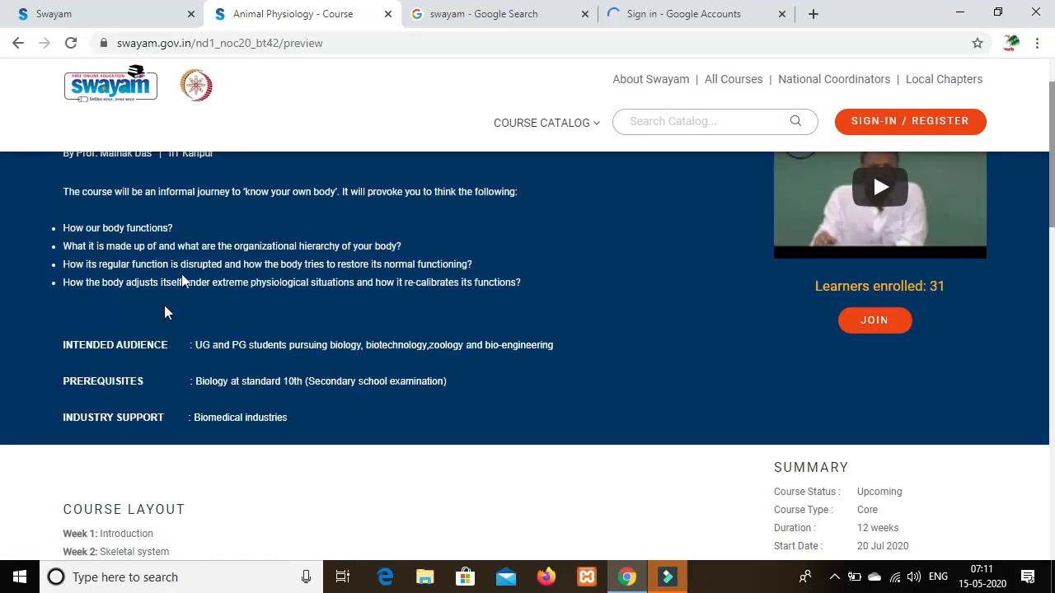
pyautogui.scroll(-3)
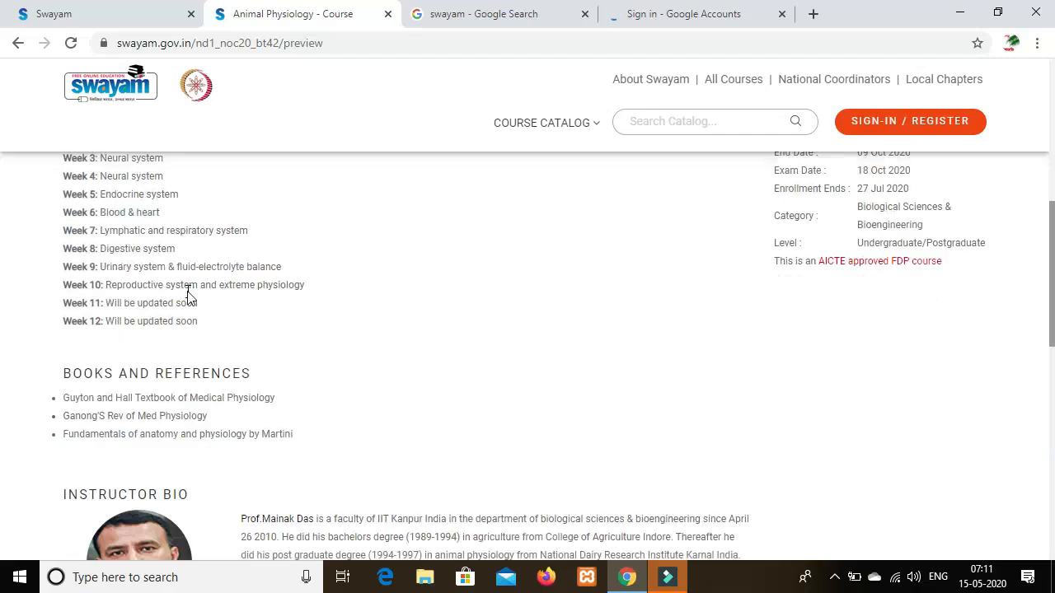
pyautogui.scroll(3)
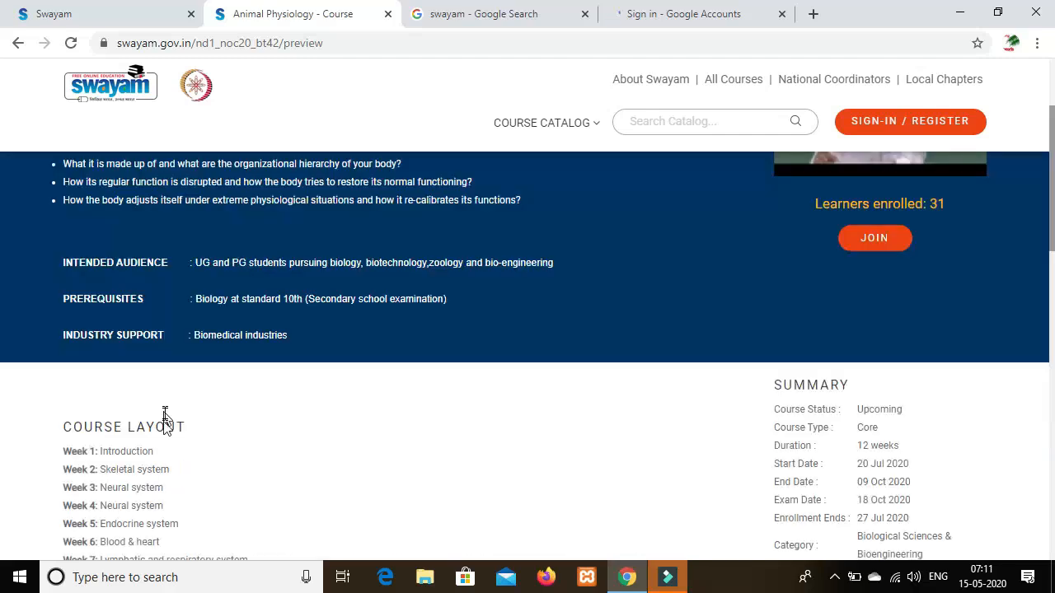
pyautogui.scroll(-3)
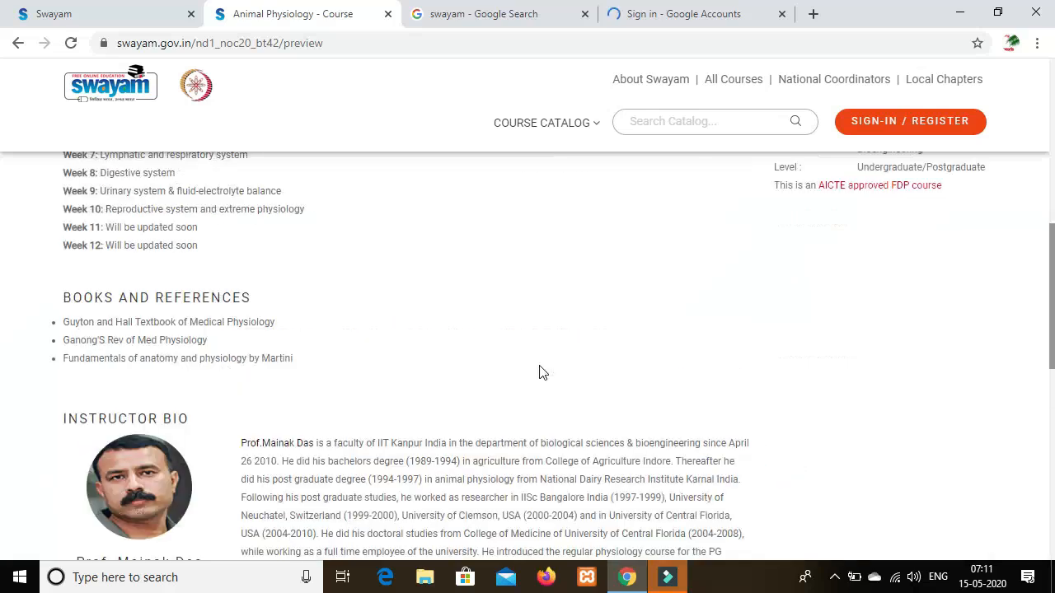
pyautogui.scroll(3)
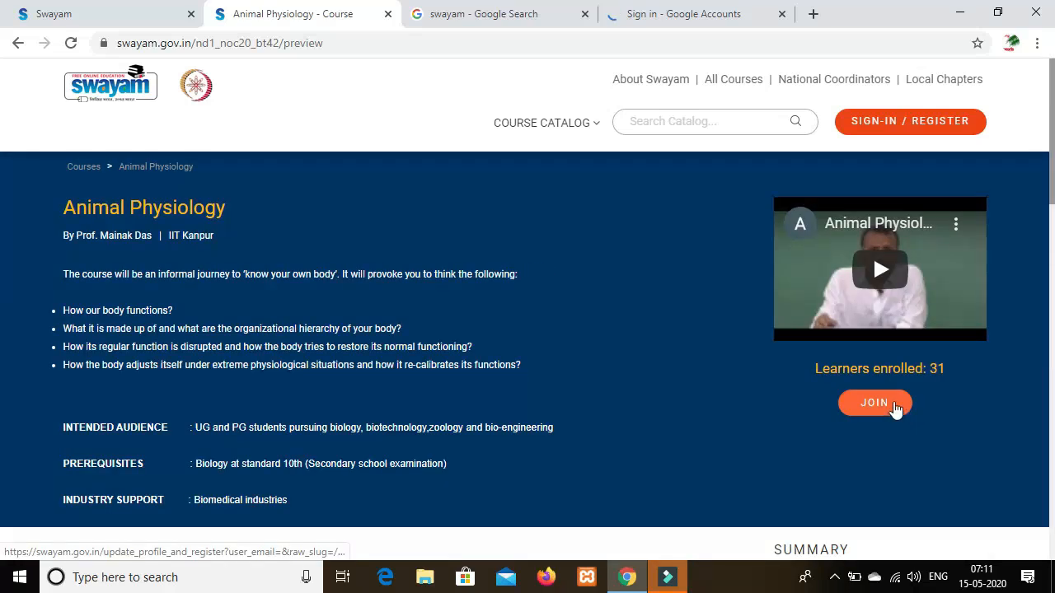
# Join the Animal Physiology course so the Save Profile form appears.
pyautogui.click(874, 402)
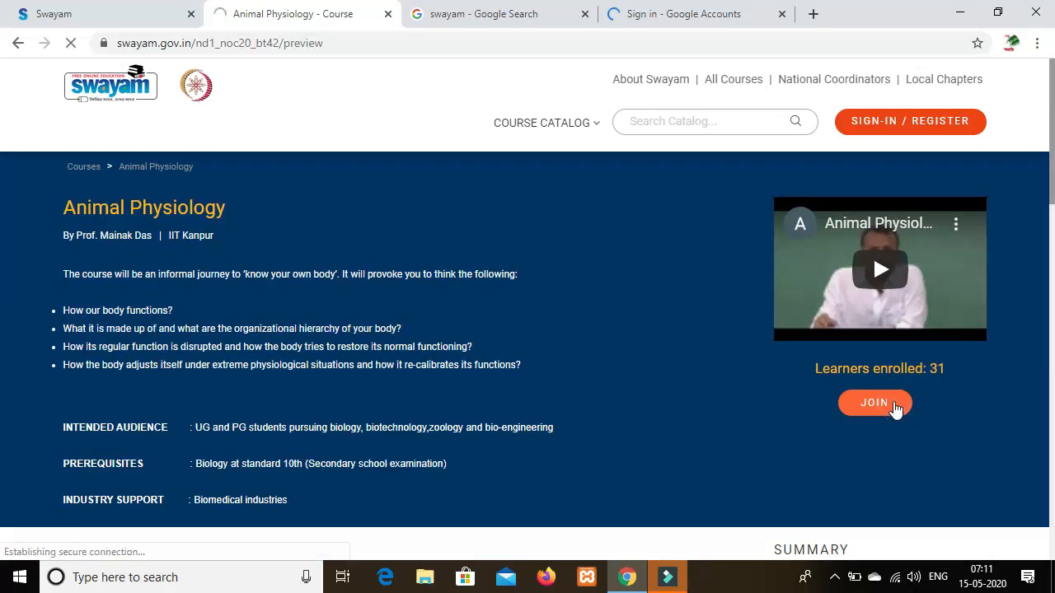
pyautogui.click(874, 402)
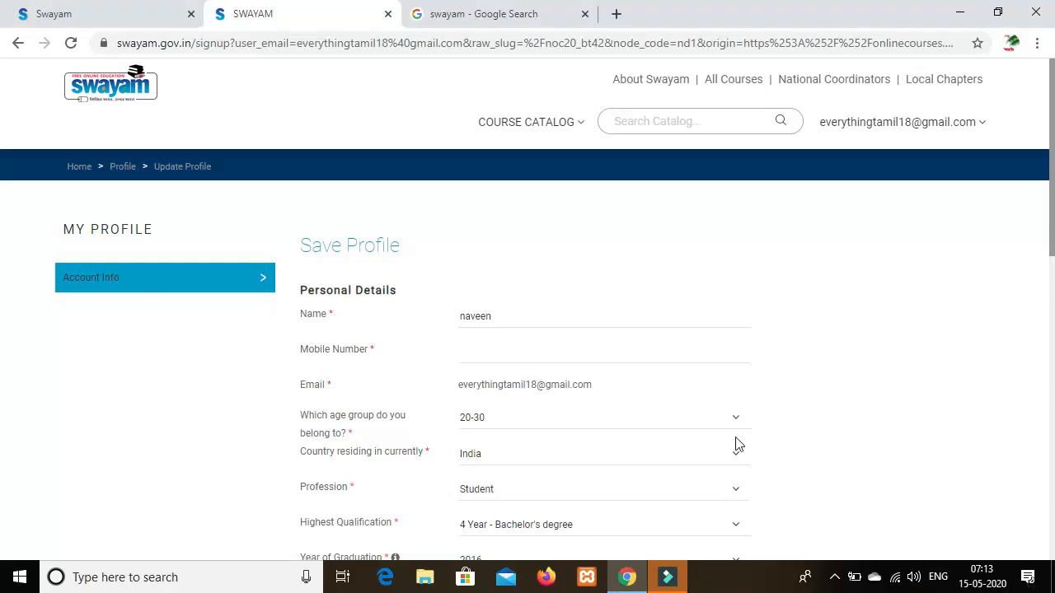
pyautogui.moveTo(481, 403)
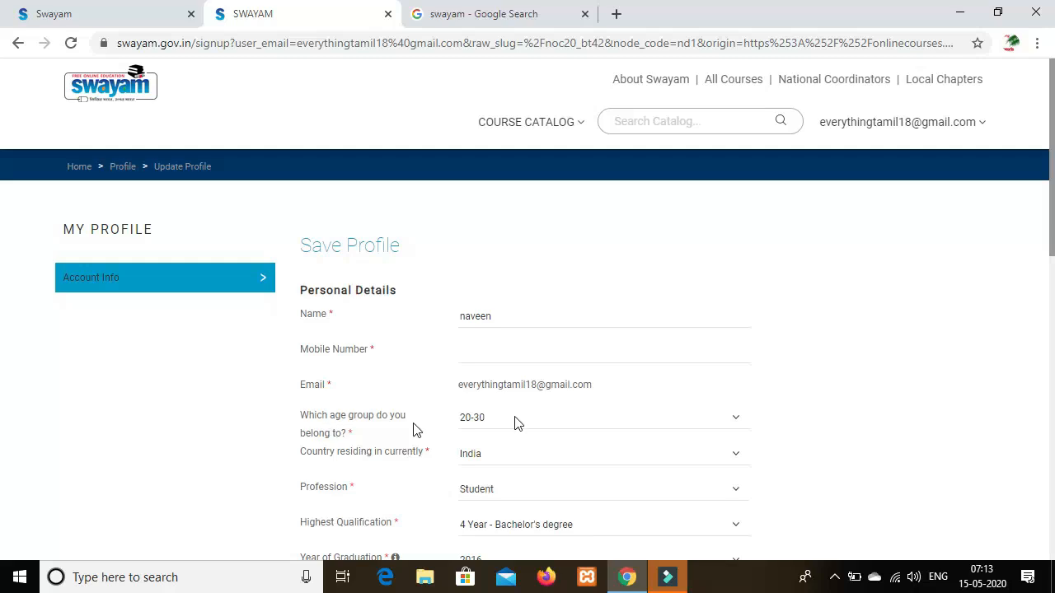
# Tick the Terms of Service and Honor Code agreements and save the profile to enrol.
pyautogui.scroll(-3)
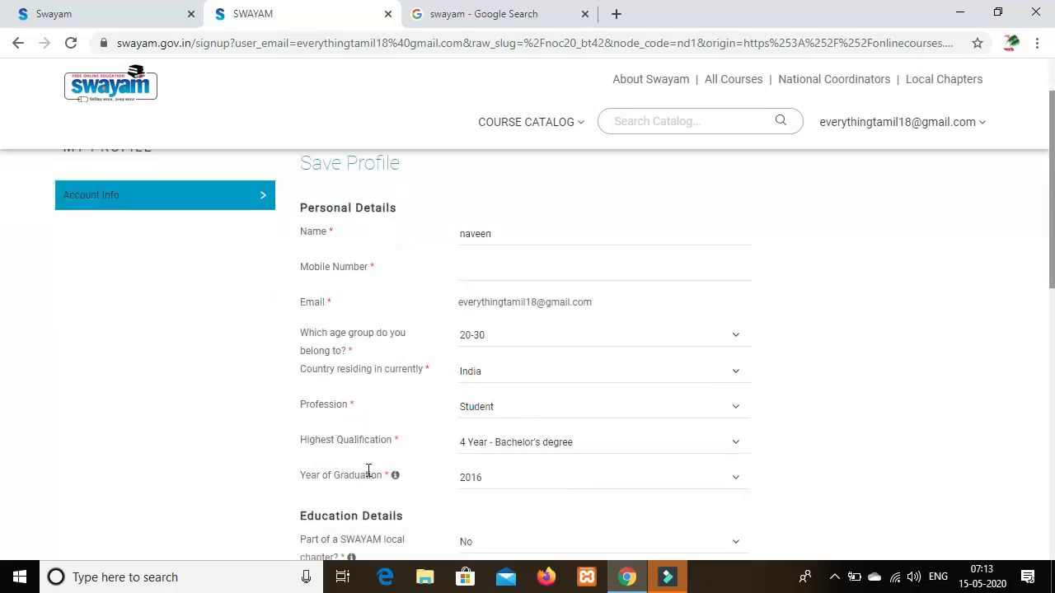
pyautogui.scroll(-3)
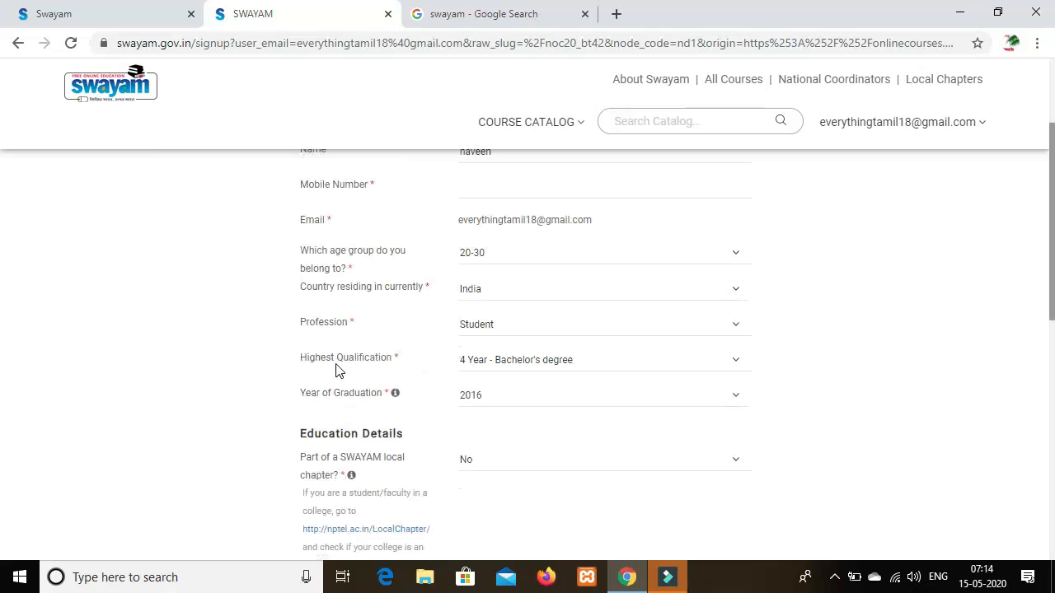
pyautogui.moveTo(544, 370)
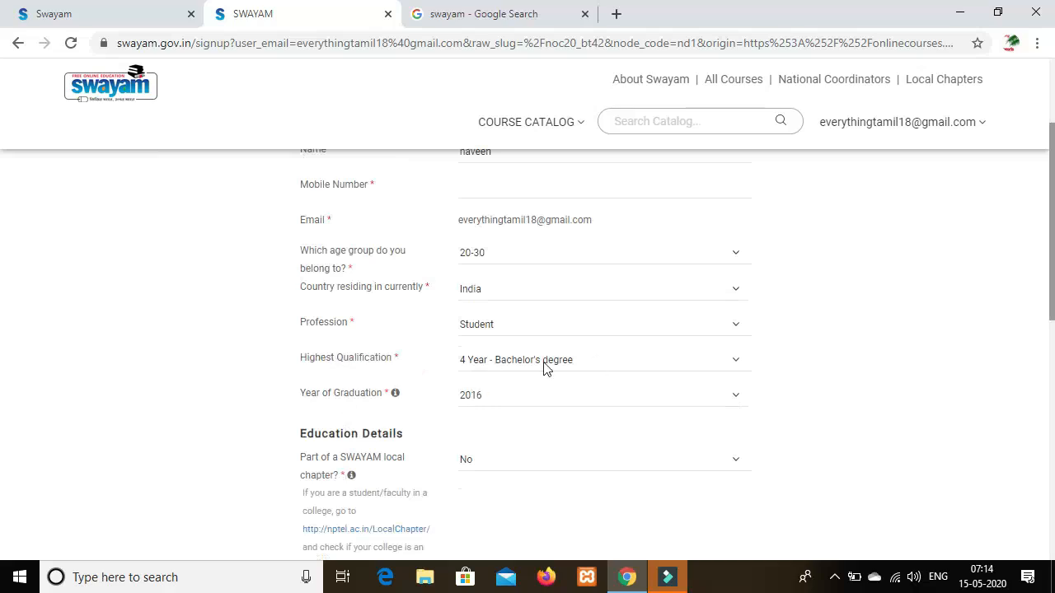
pyautogui.scroll(-3)
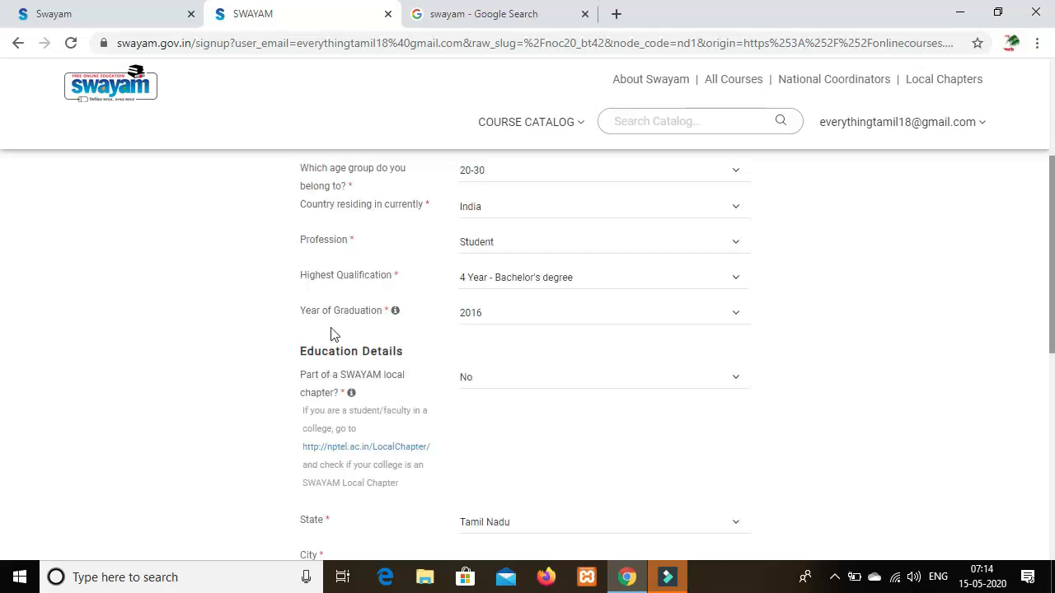
pyautogui.moveTo(277, 438)
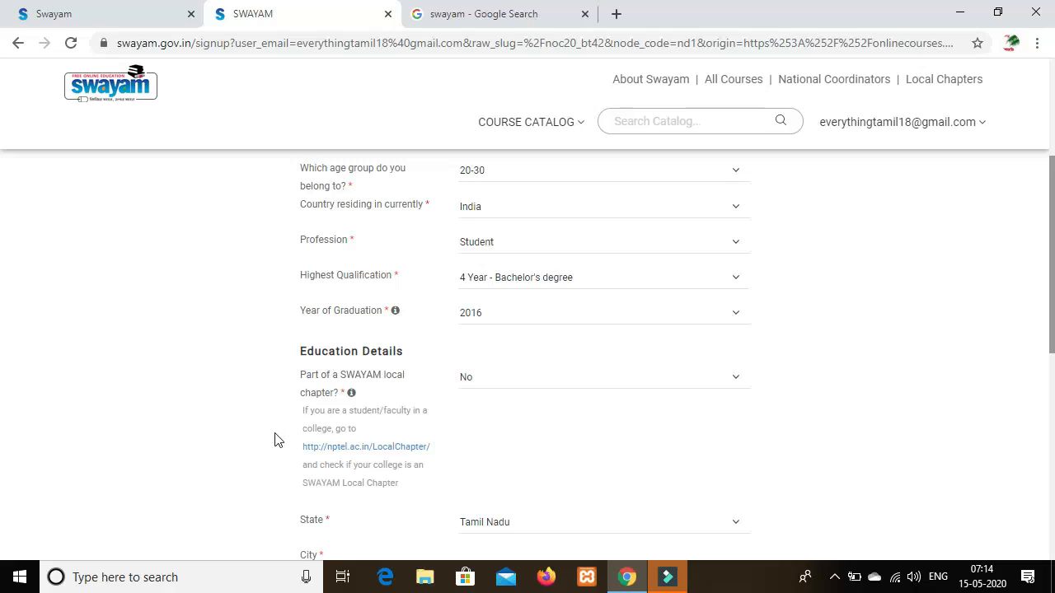
pyautogui.scroll(-3)
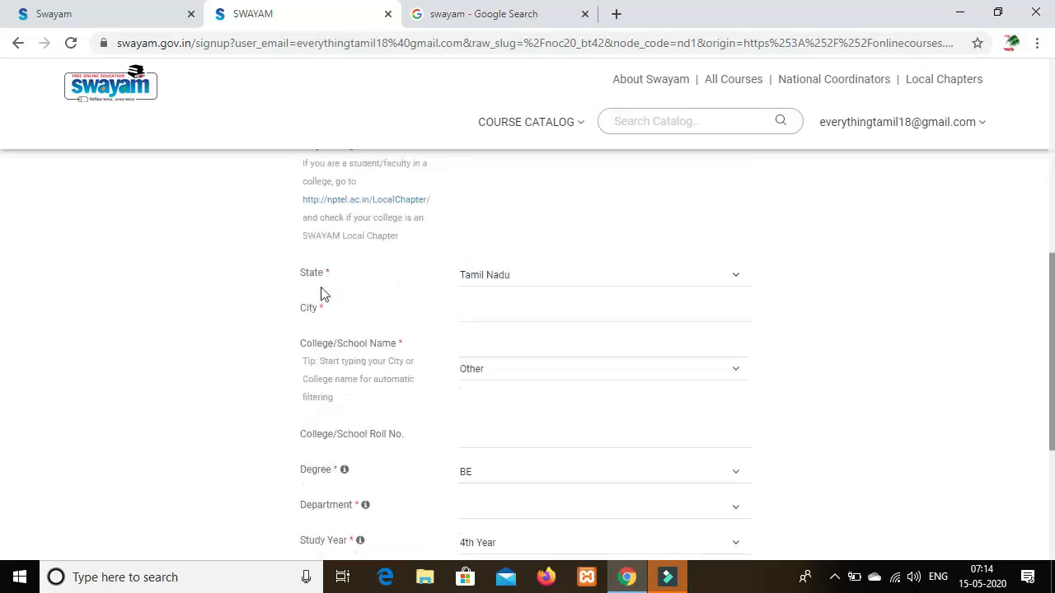
pyautogui.scroll(-3)
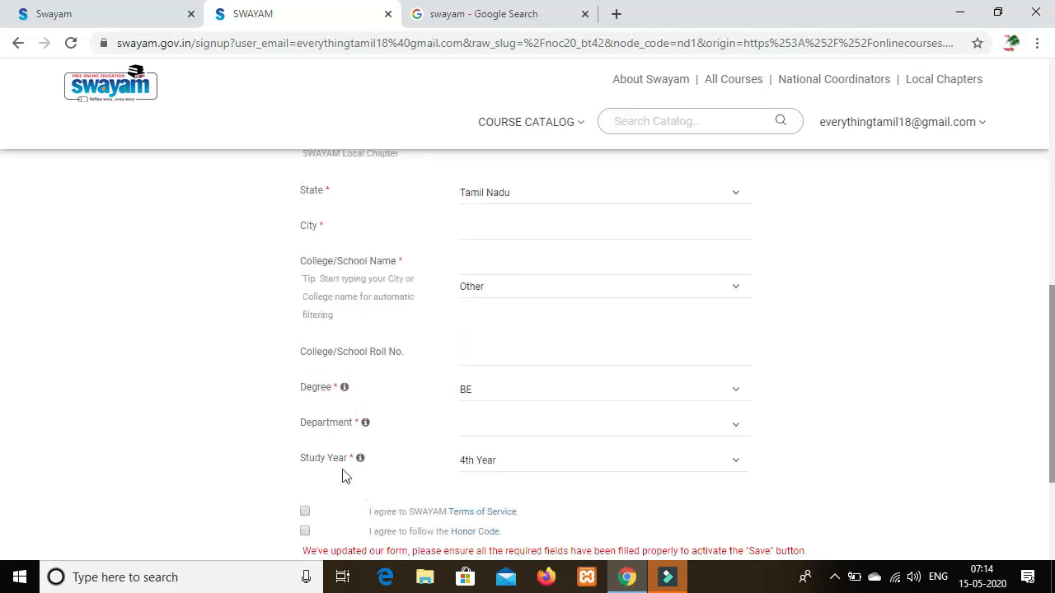
pyautogui.click(303, 347)
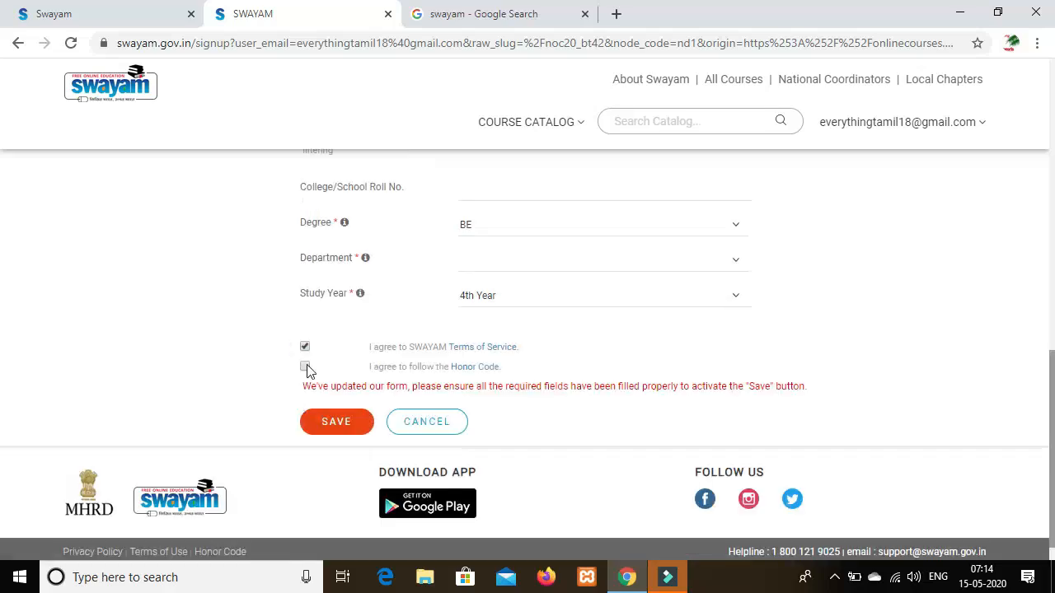
pyautogui.click(303, 366)
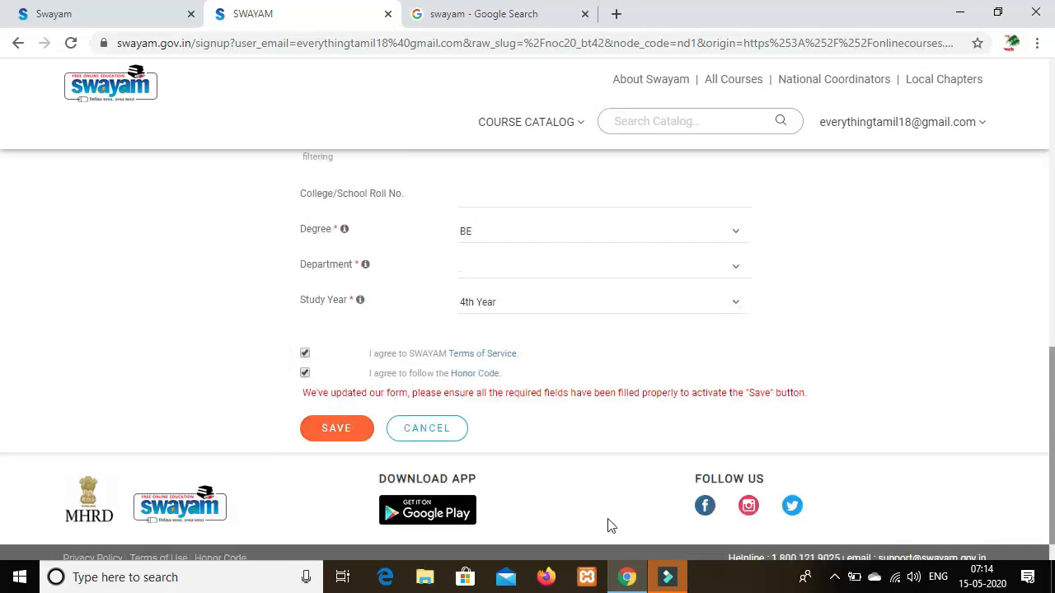
pyautogui.click(336, 429)
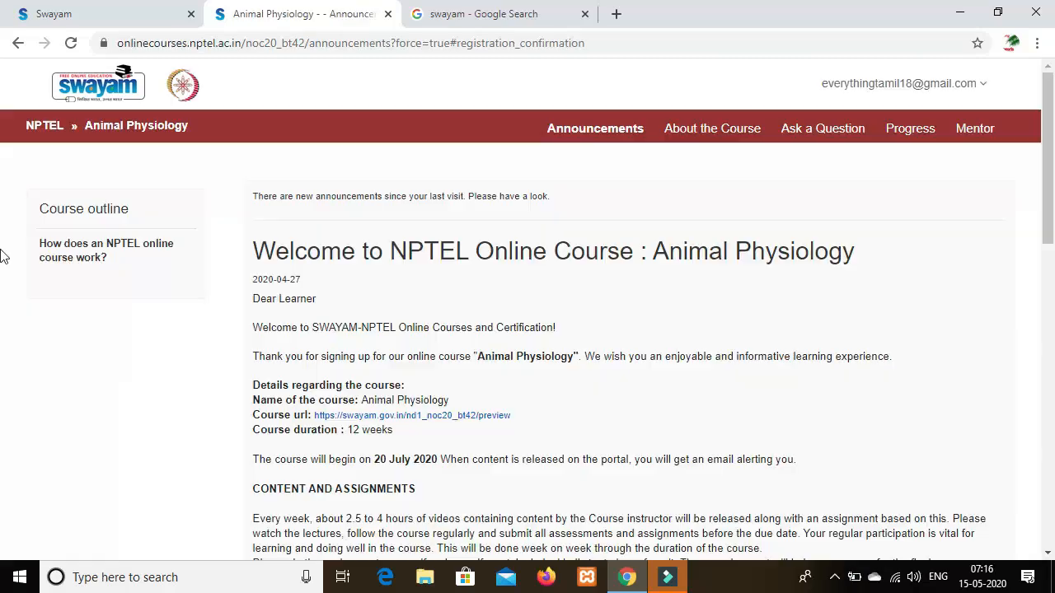
pyautogui.moveTo(23, 215)
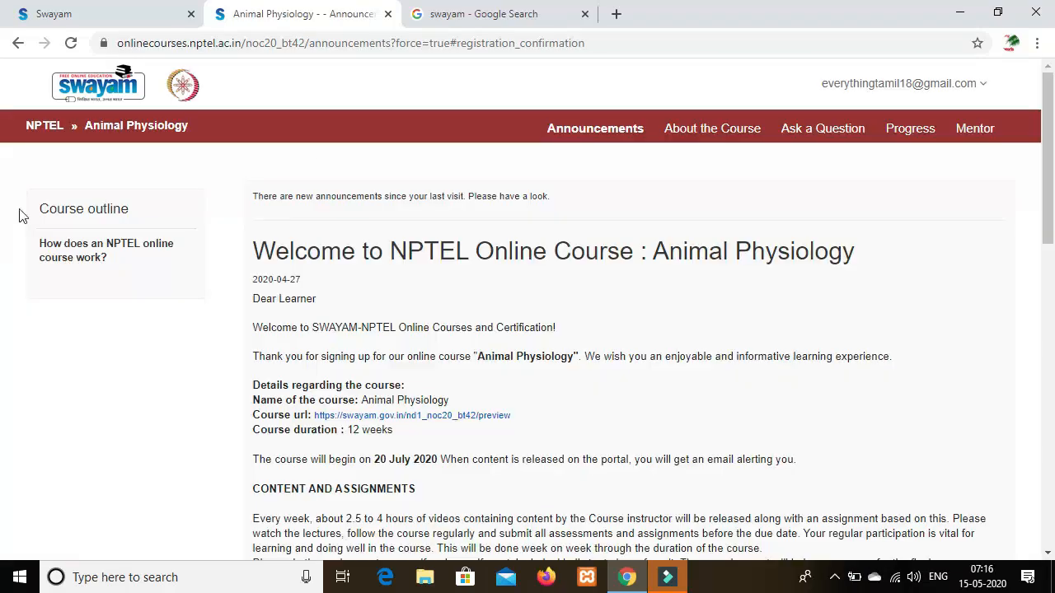
pyautogui.moveTo(580, 410)
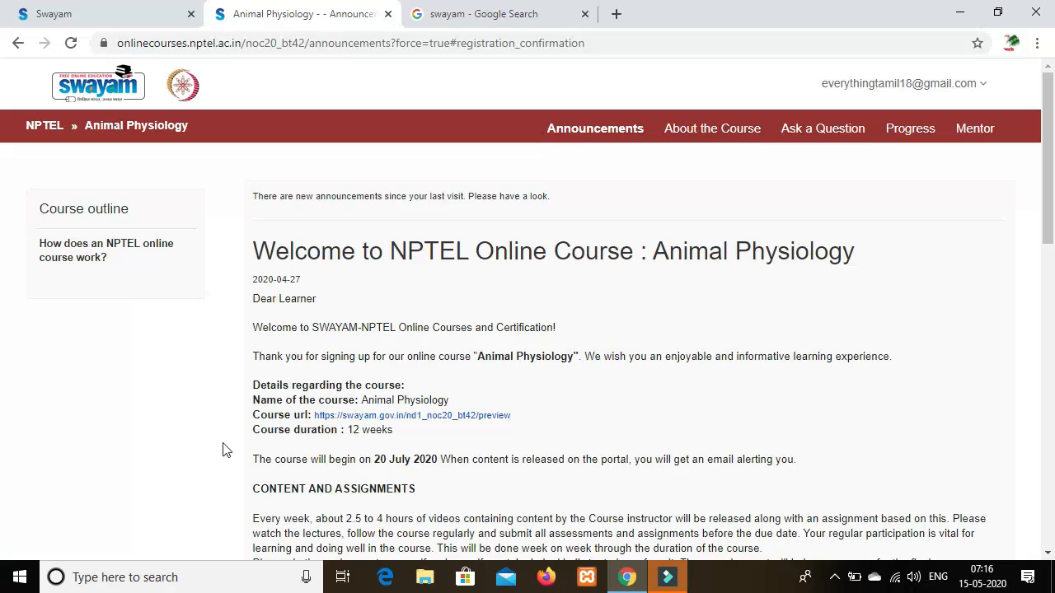
pyautogui.moveTo(436, 439)
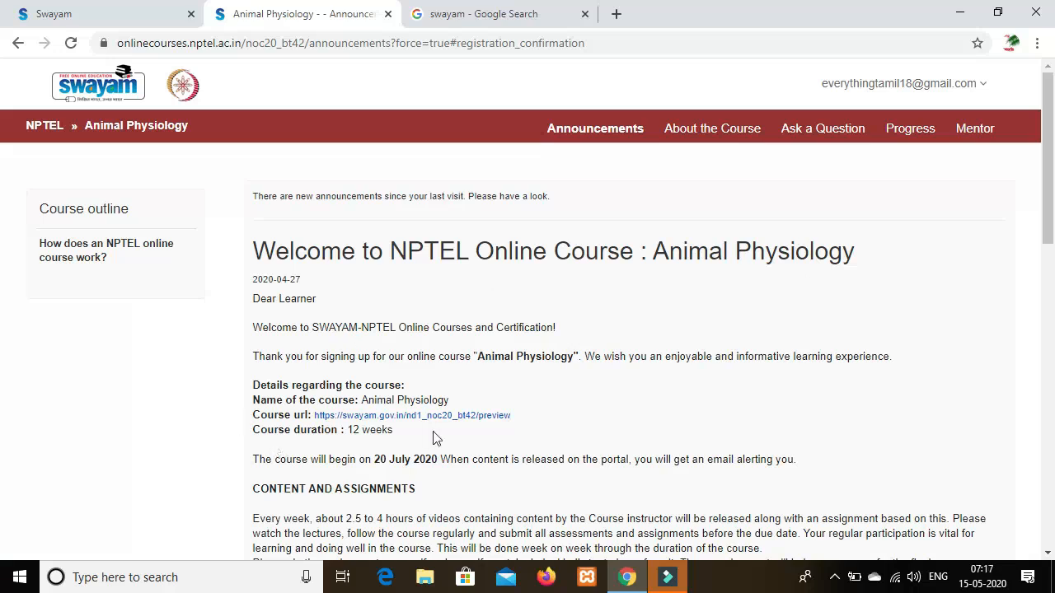
pyautogui.moveTo(234, 449)
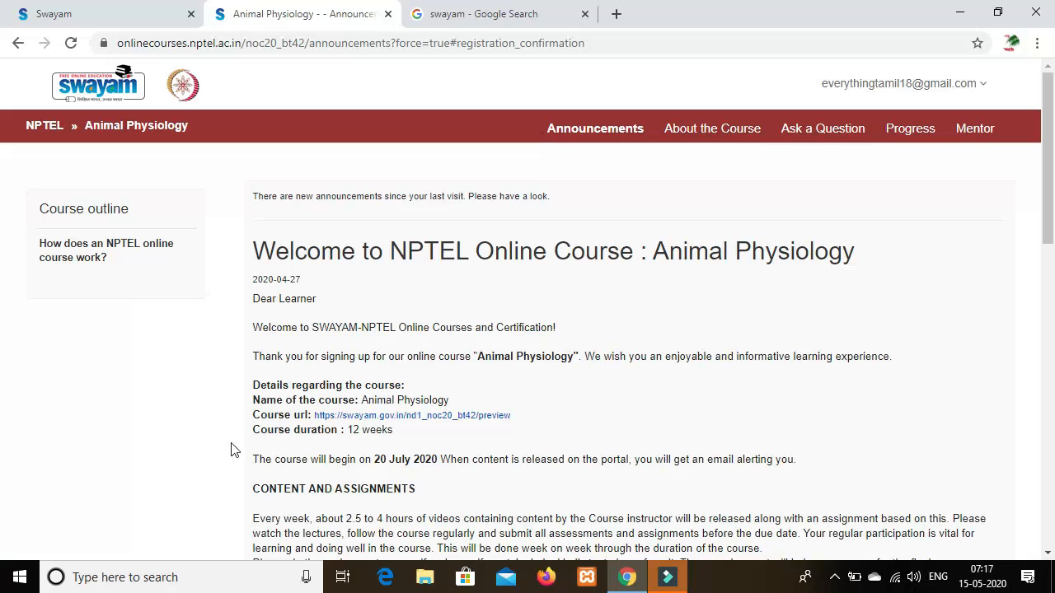
pyautogui.scroll(-3)
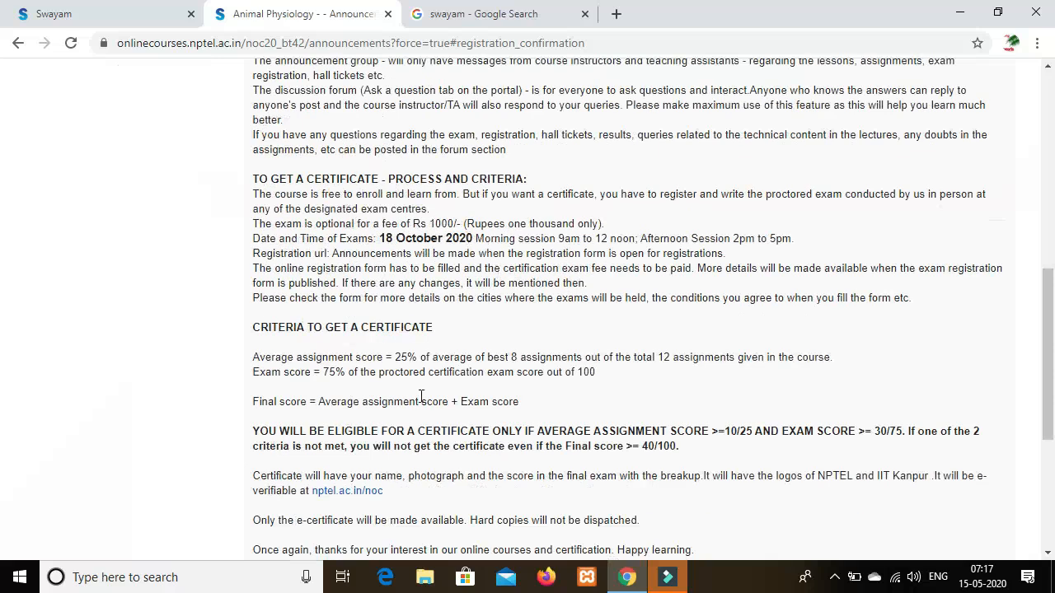
pyautogui.scroll(-3)
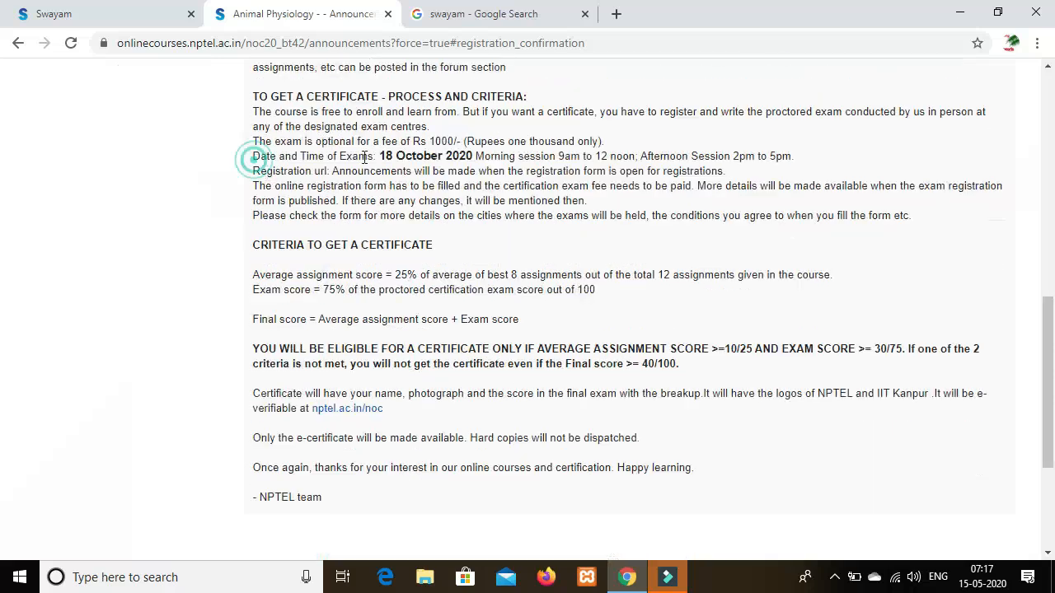
pyautogui.moveTo(254, 155); pyautogui.dragTo(609, 170)
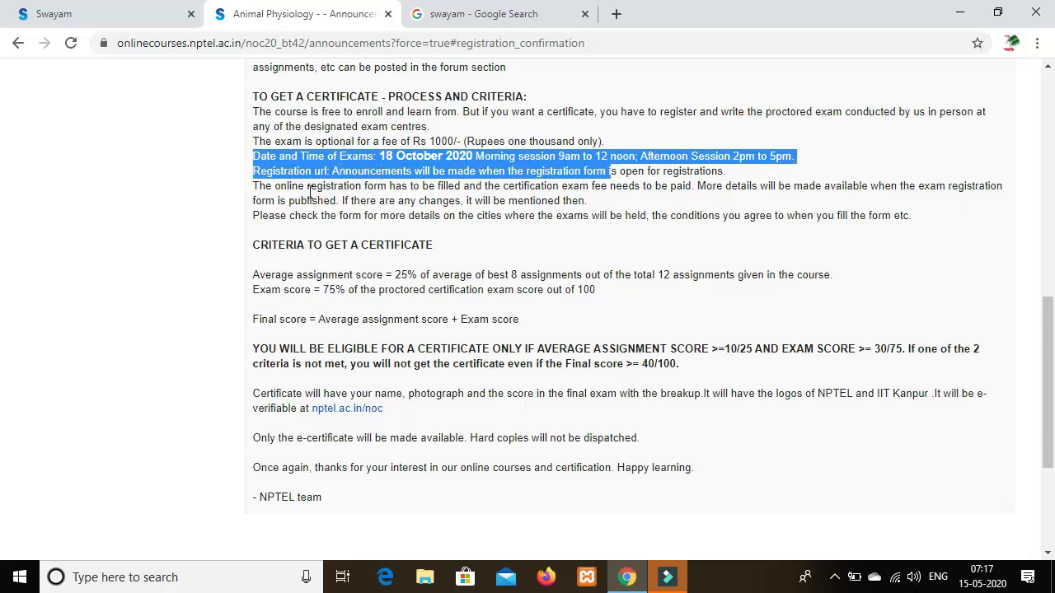
pyautogui.scroll(-3)
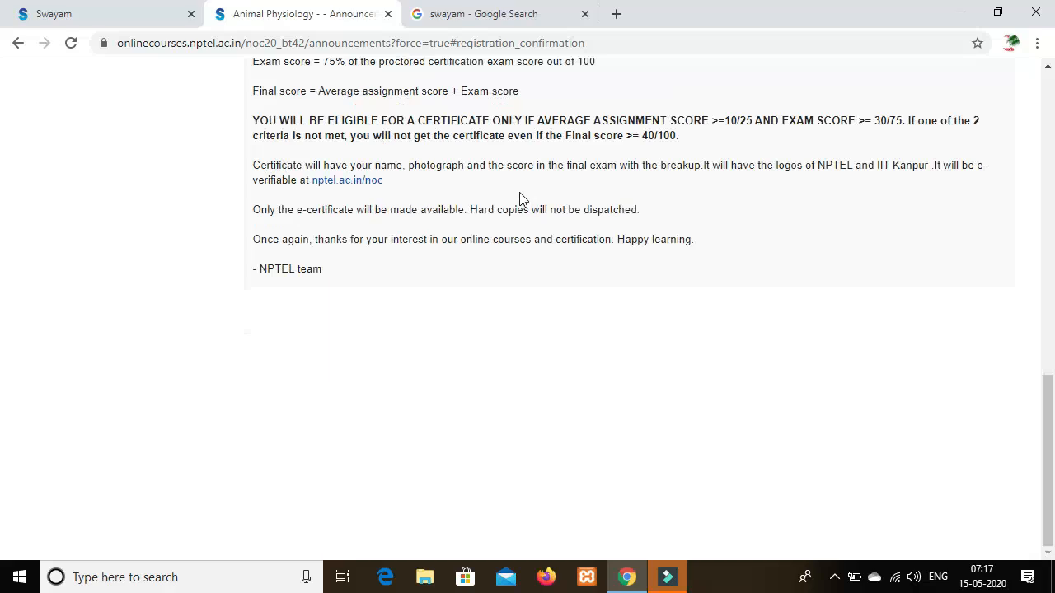
pyautogui.moveTo(517, 201)
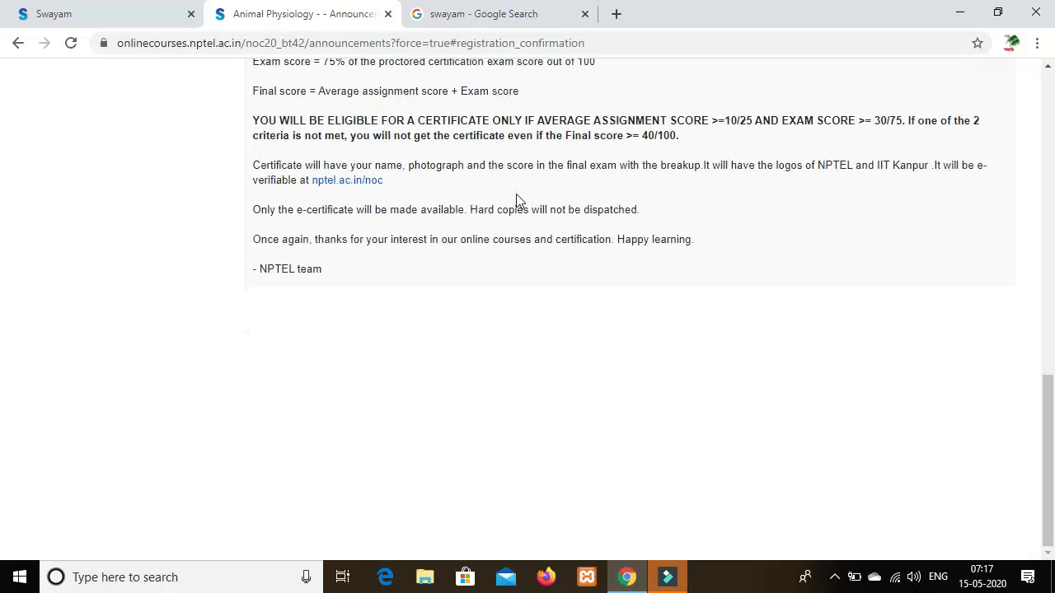
pyautogui.scroll(3)
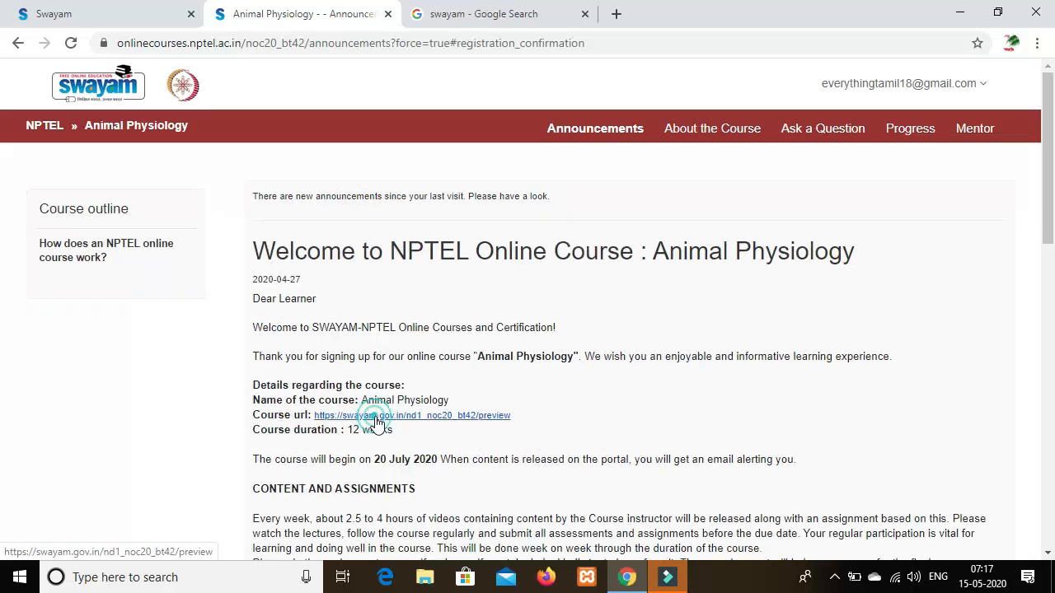
# Open the course preview page from the announcement's Course url and go to the course on NPTEL.
pyautogui.click(413, 415)
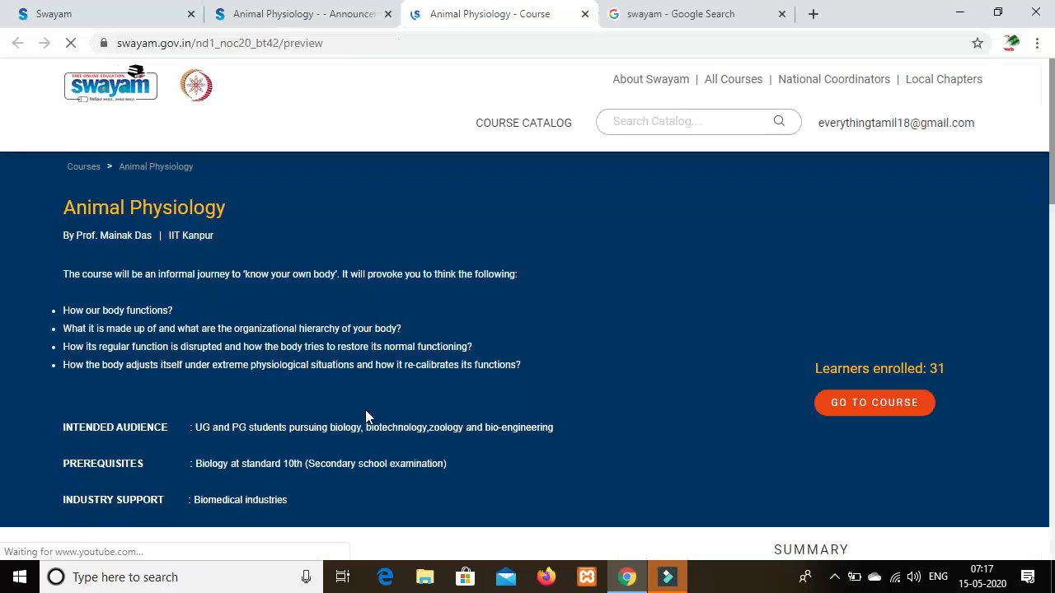
pyautogui.scroll(-3)
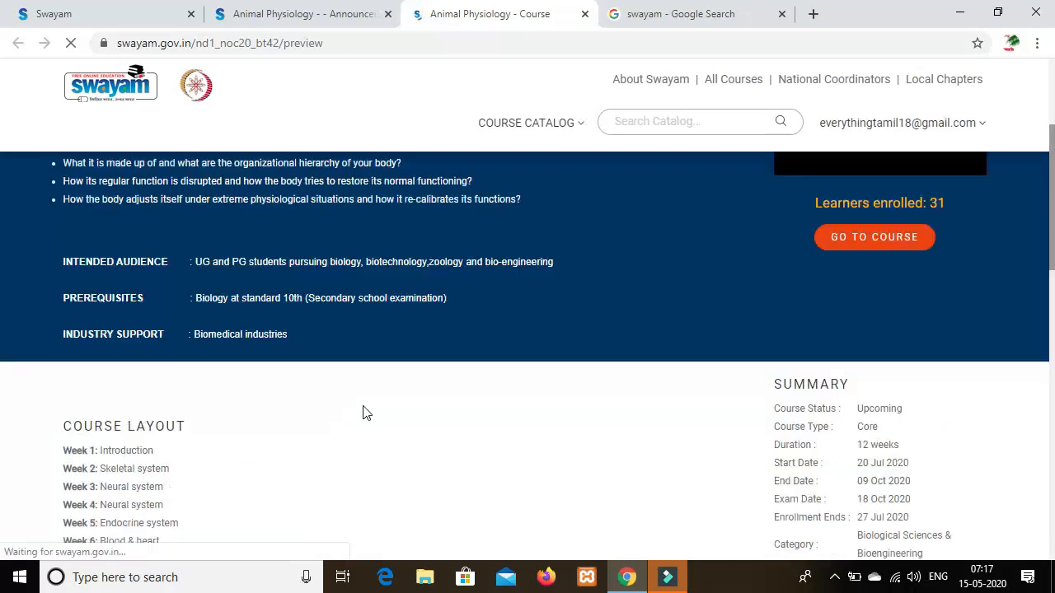
pyautogui.scroll(3)
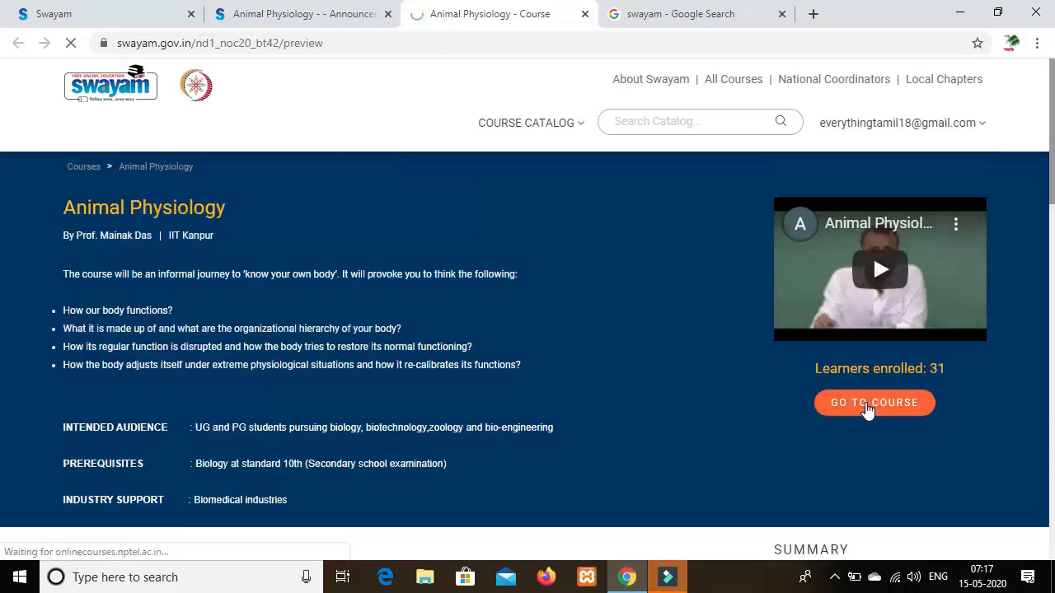
pyautogui.click(874, 402)
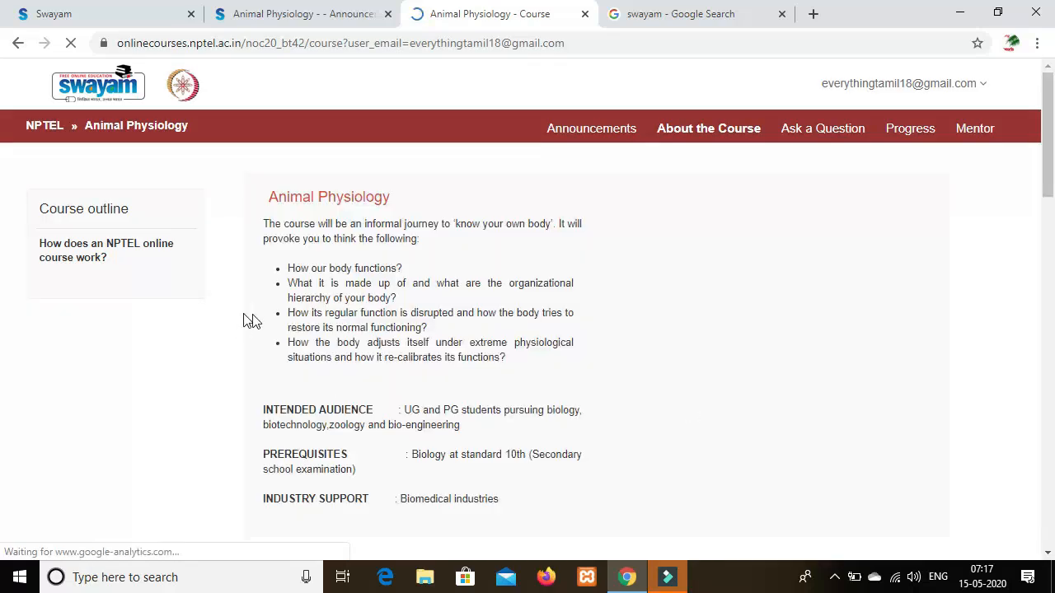
# Look over the About the Course page and briefly play then pause the introduction video.
pyautogui.scroll(-3)
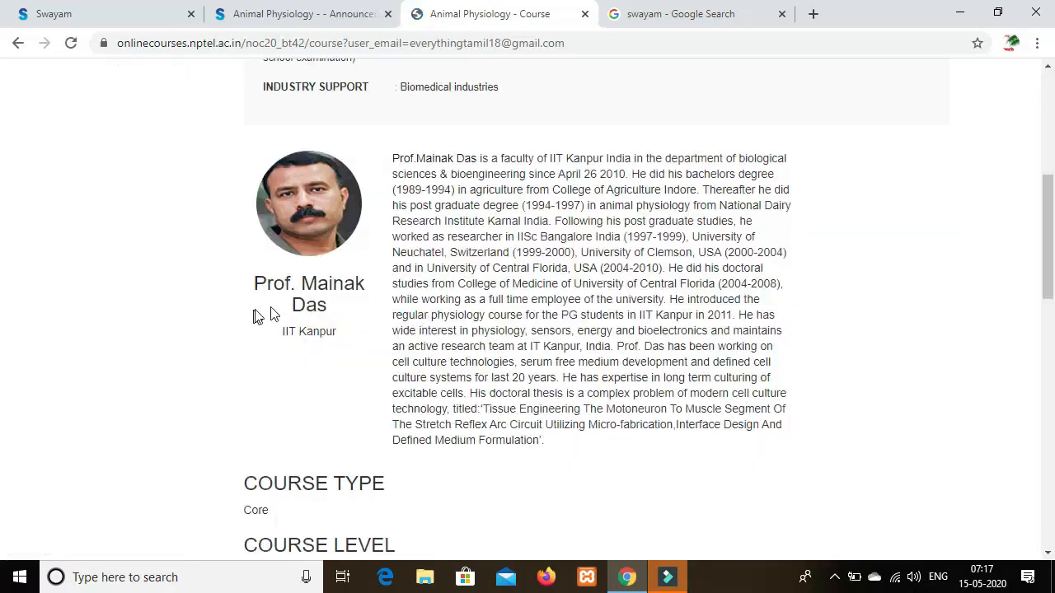
pyautogui.scroll(-3)
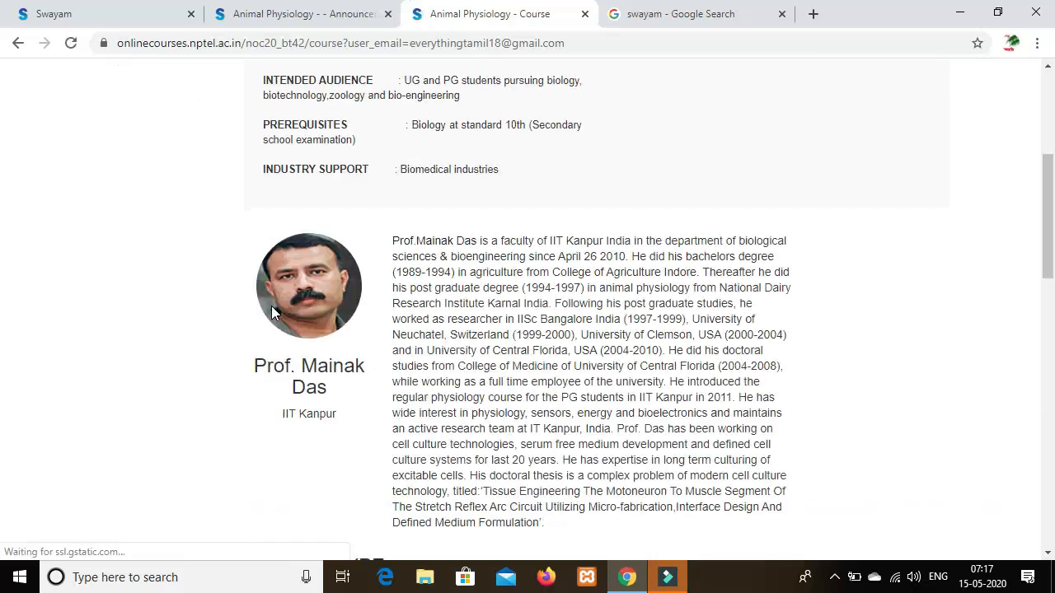
pyautogui.scroll(3)
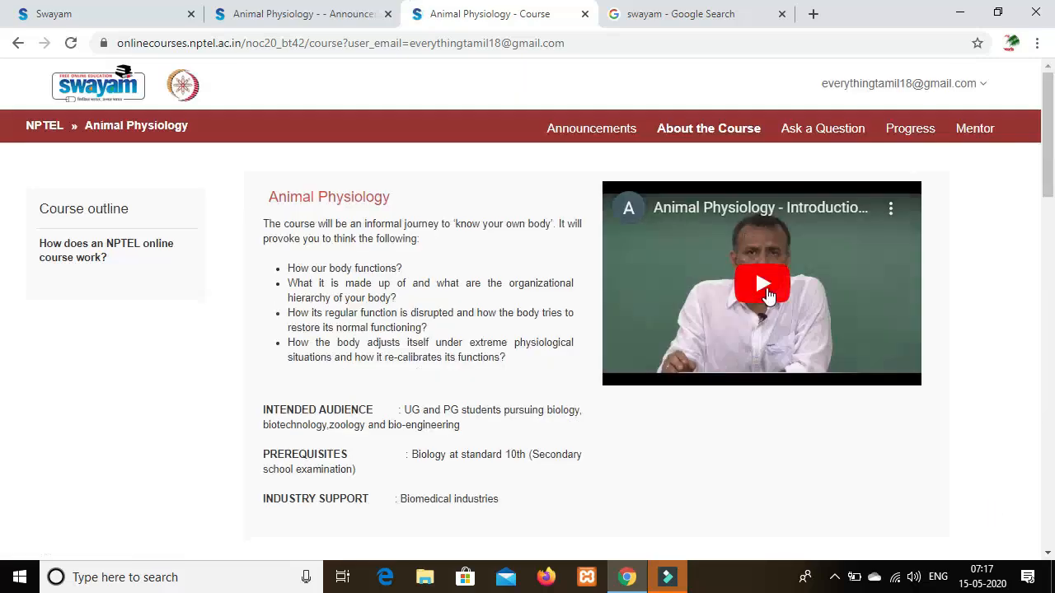
pyautogui.click(761, 284)
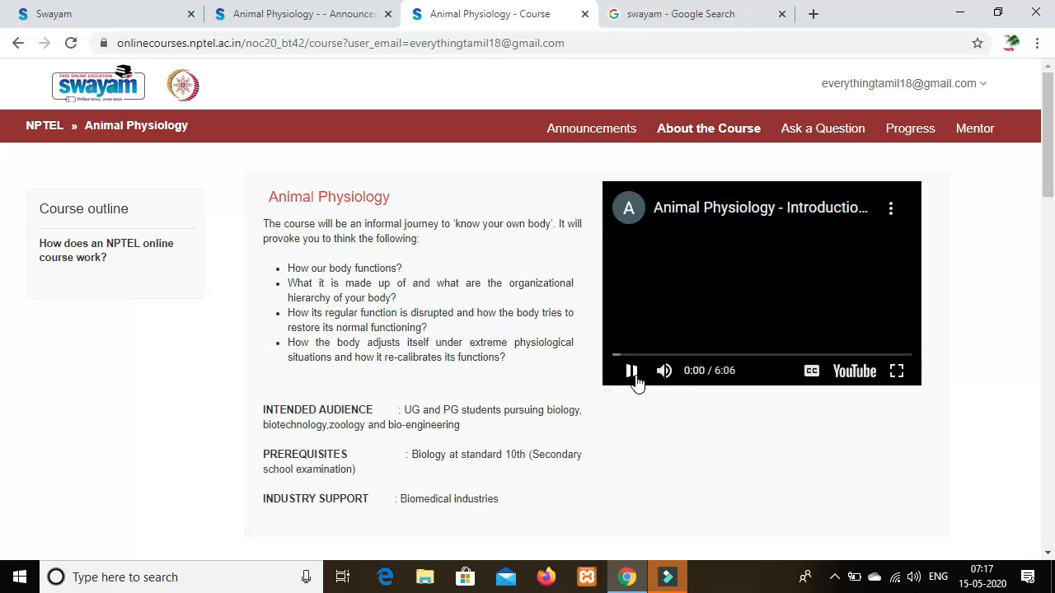
pyautogui.click(630, 369)
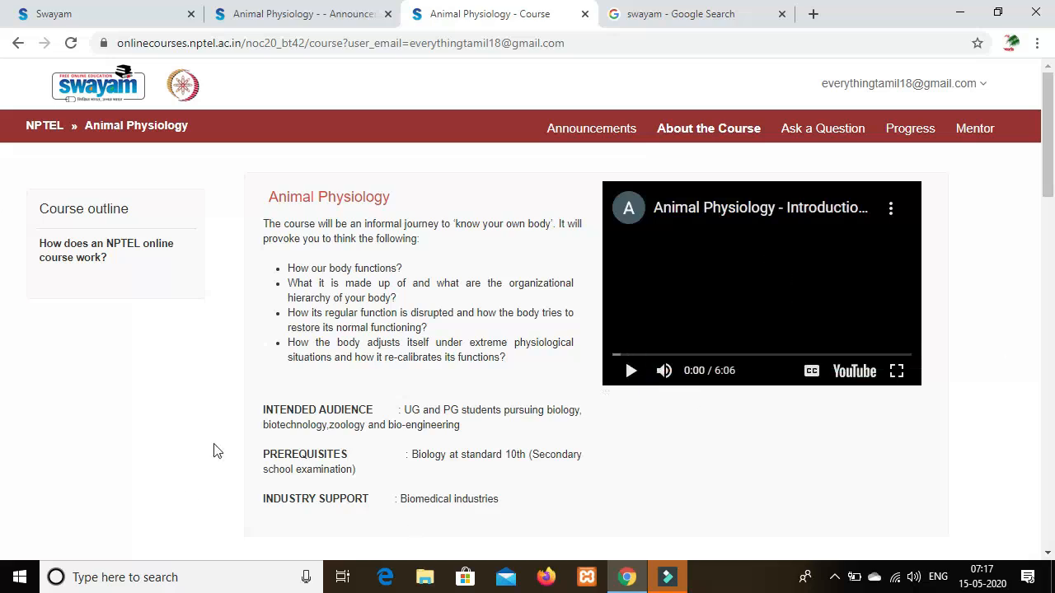
pyautogui.scroll(-3)
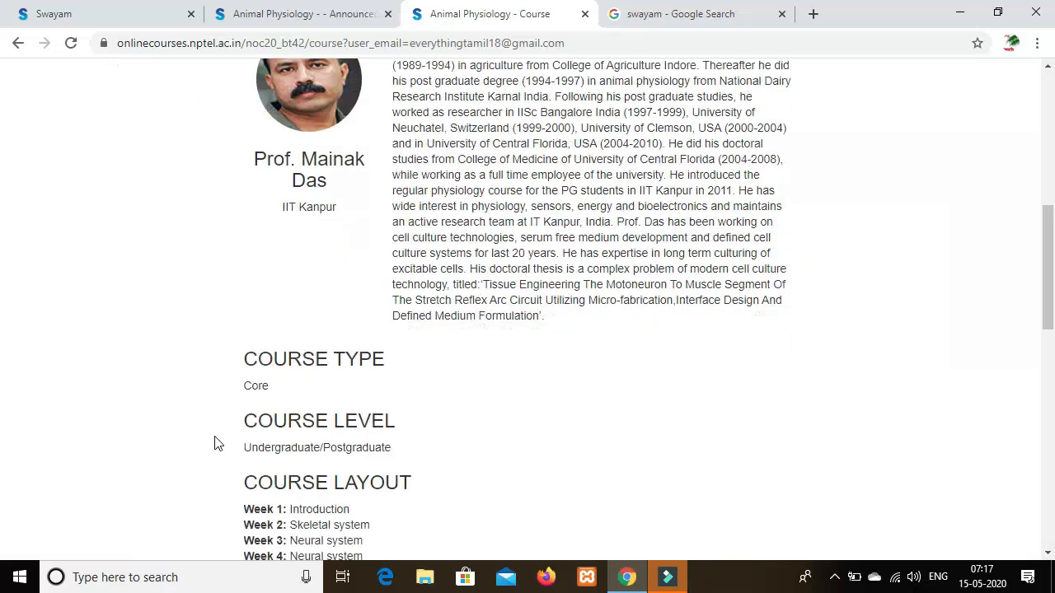
pyautogui.moveTo(231, 472)
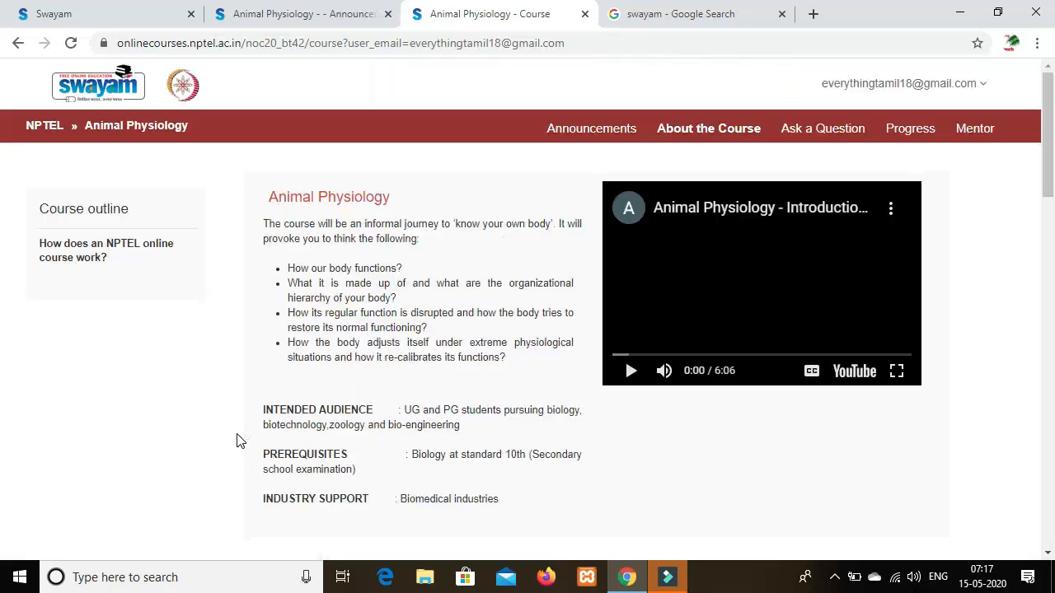
pyautogui.moveTo(13, 257)
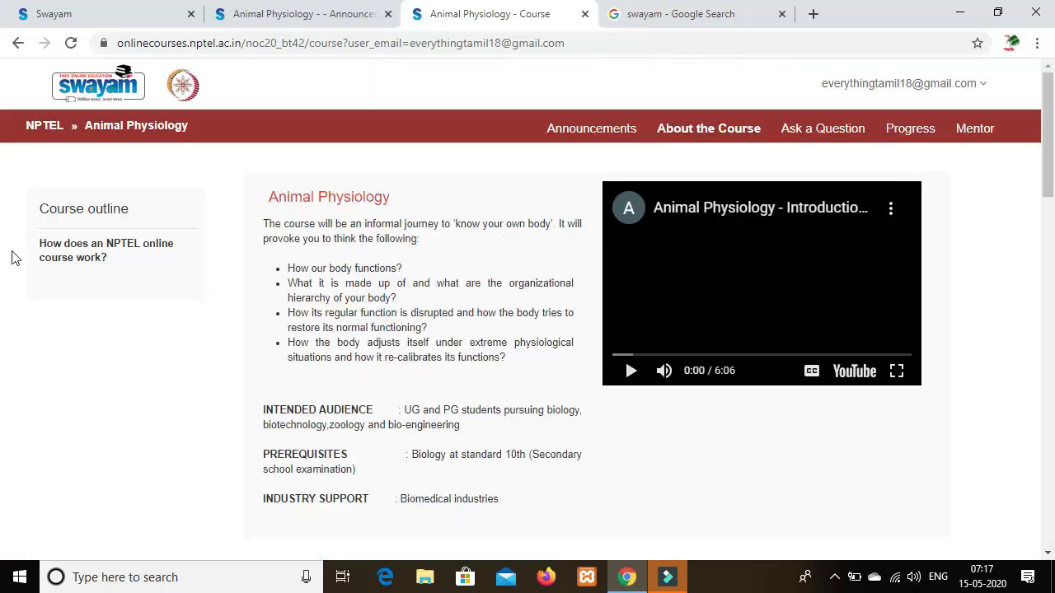
pyautogui.moveTo(118, 554)
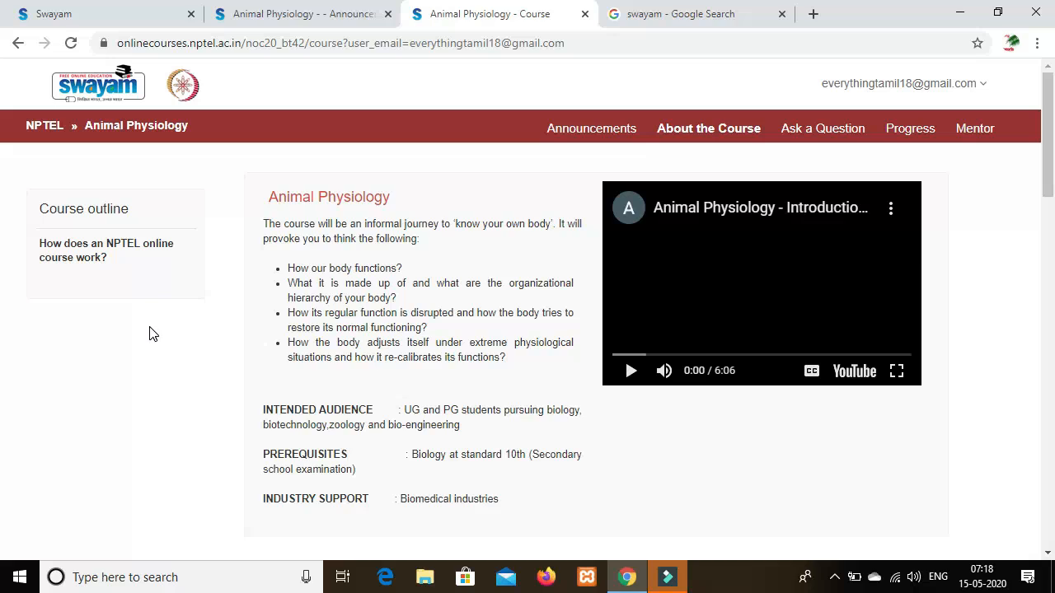
pyautogui.scroll(-3)
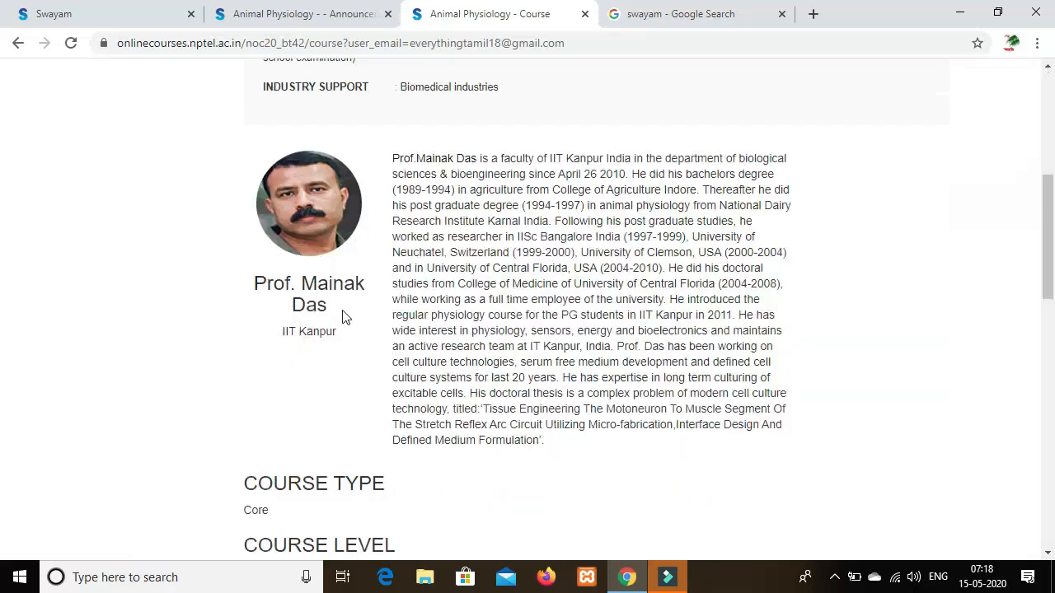